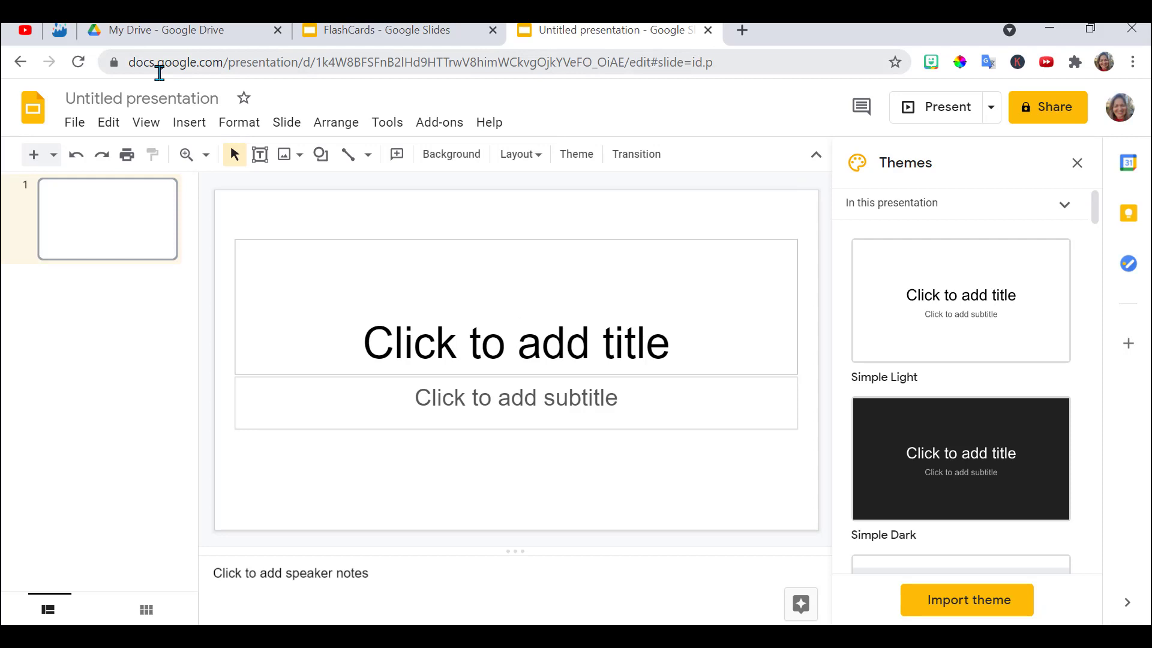
# Rename the presentation 'Flashcards' and close the Themes sidebar.
pyautogui.click(141, 97)
pyautogui.write('Flashcards')
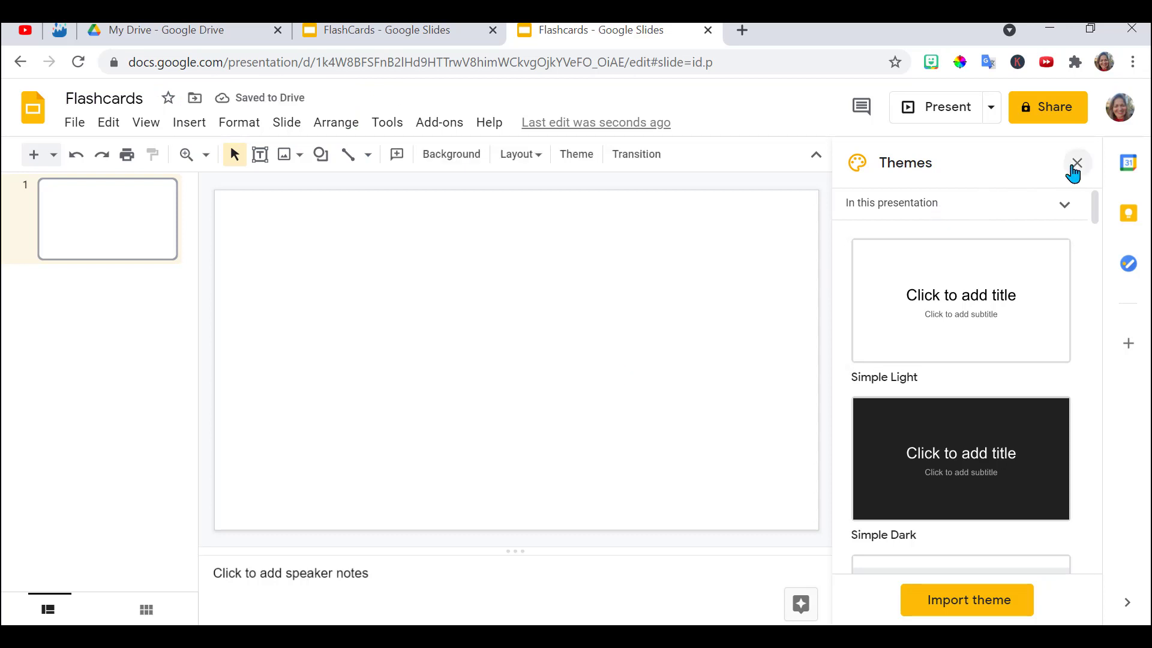
pyautogui.click(1078, 162)
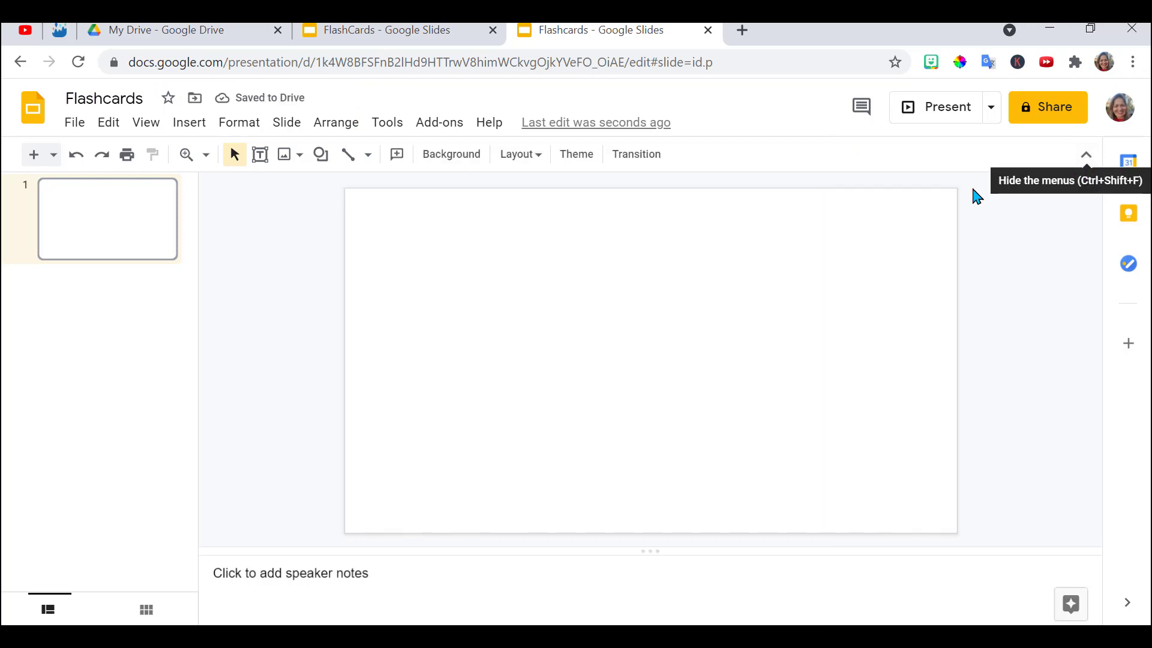
pyautogui.moveTo(662, 291)
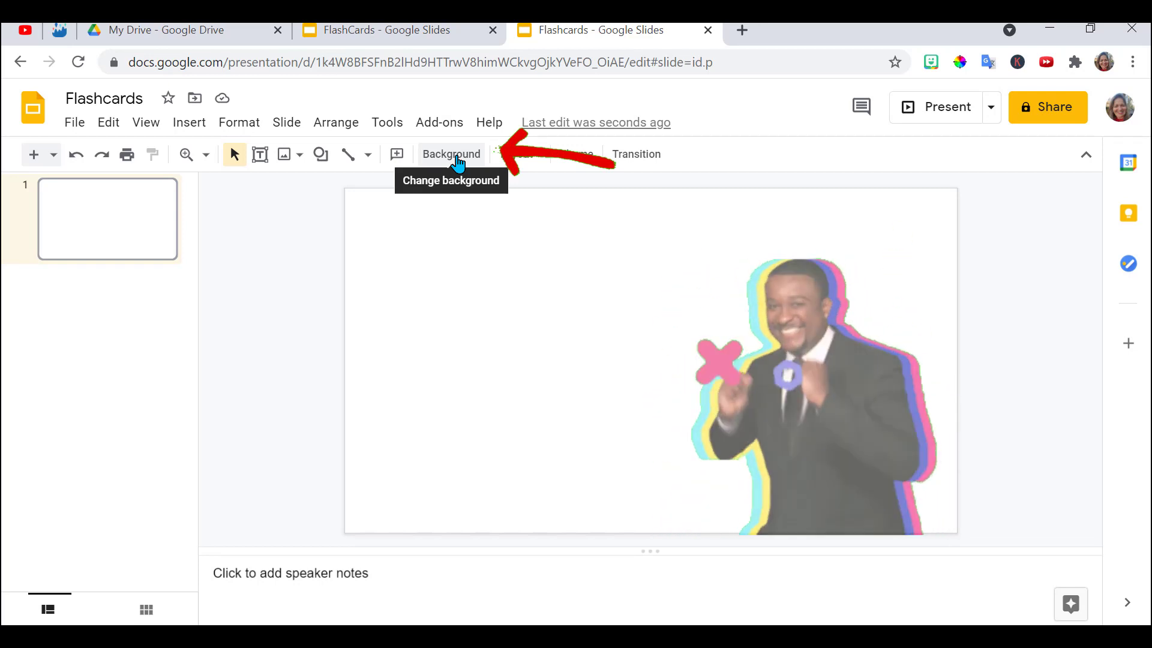
# Set the slide background to a 'beach' image-search photo of sky, waves and sand.
pyautogui.click(451, 155)
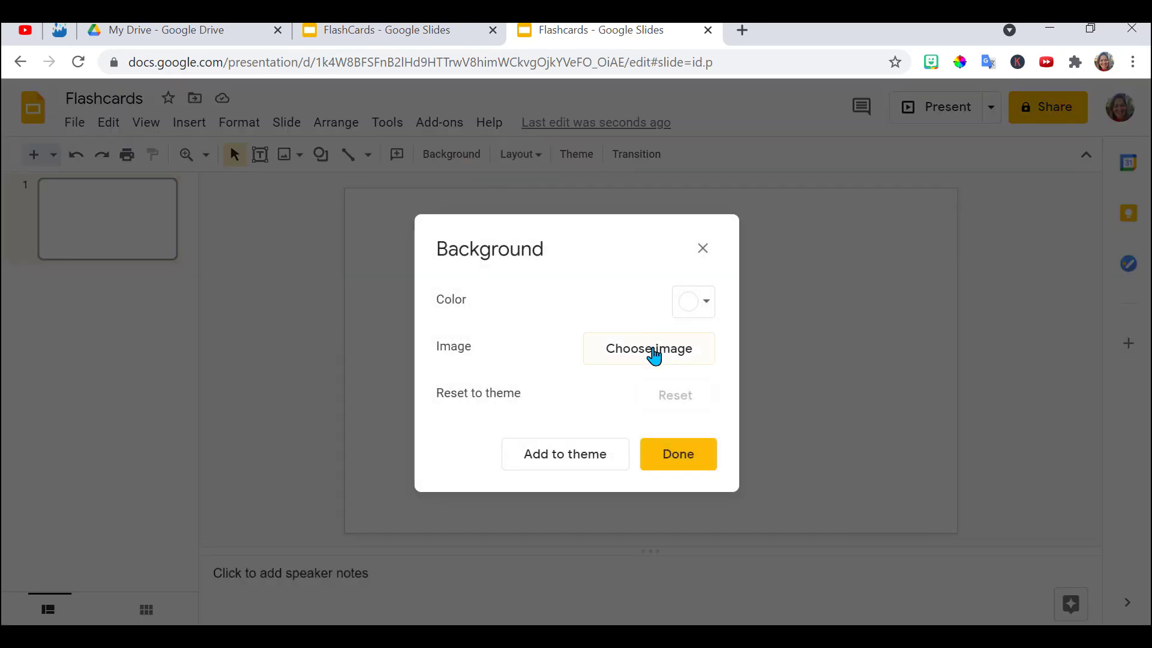
pyautogui.moveTo(694, 303)
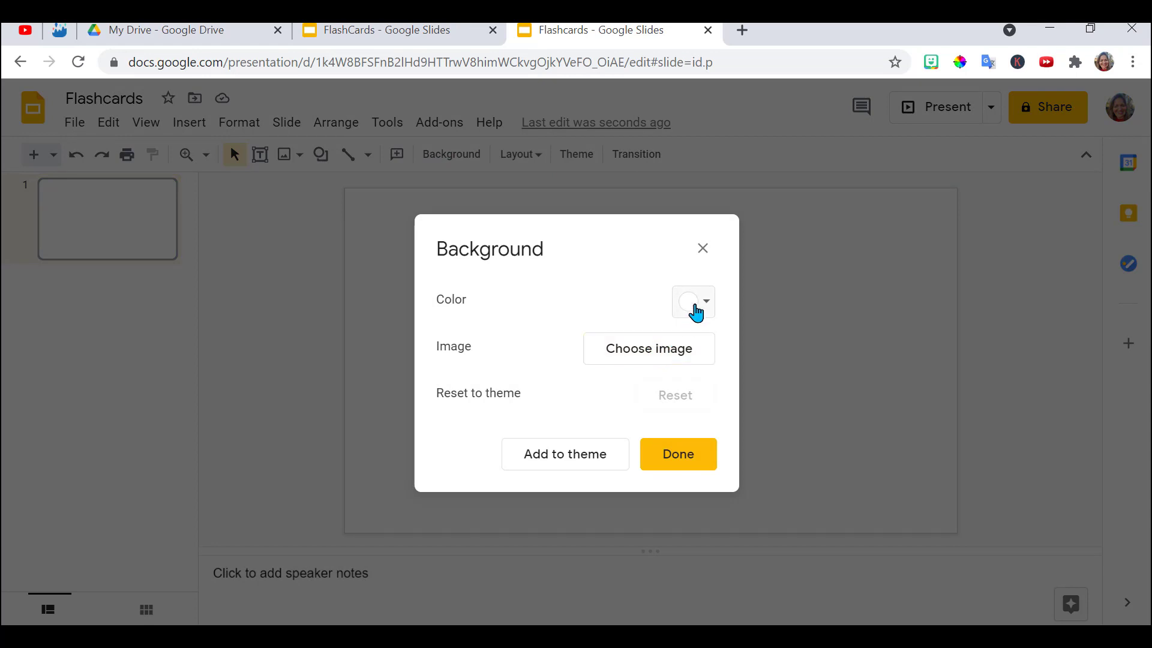
pyautogui.click(648, 348)
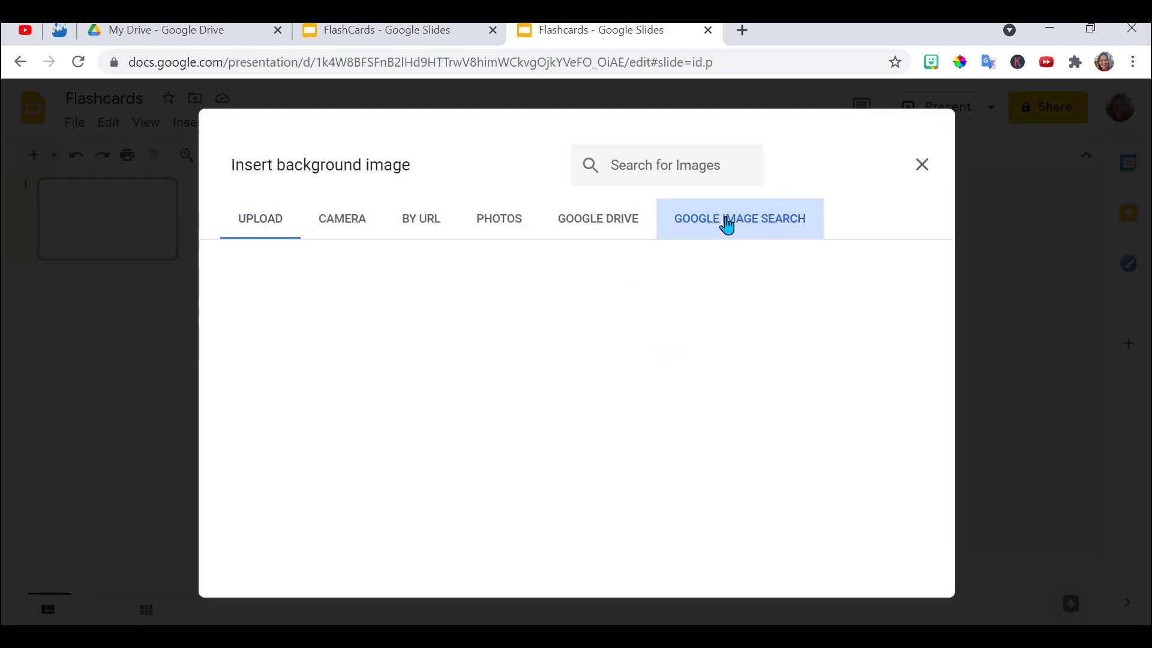
pyautogui.write('beach')
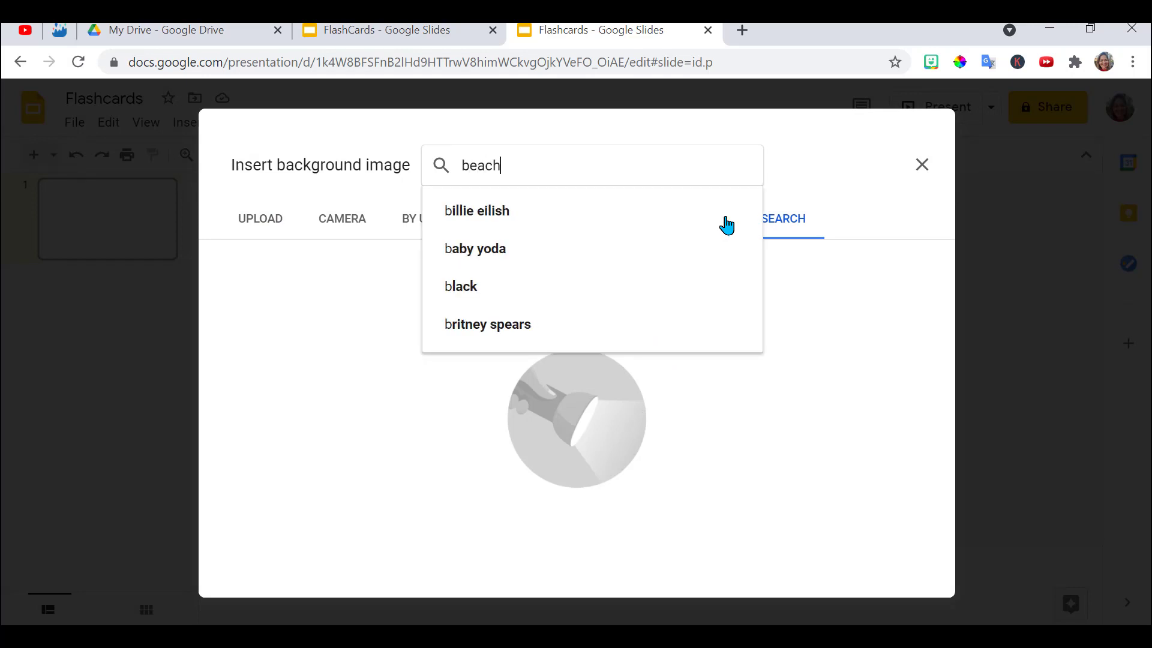
pyautogui.press('Return')
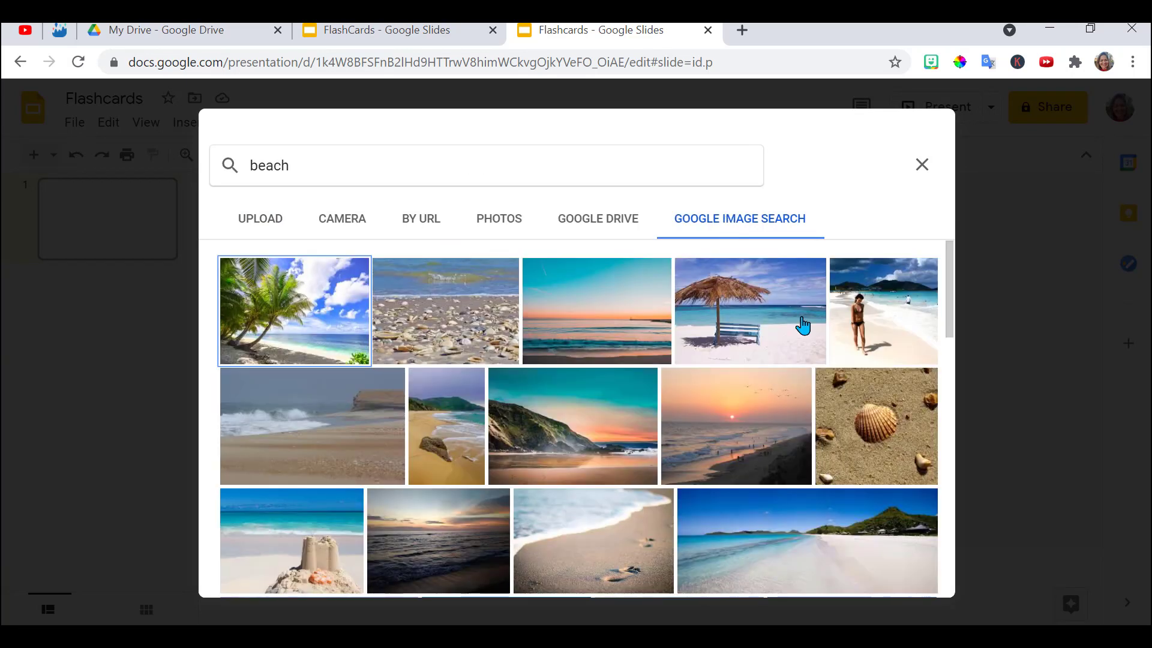
pyautogui.scroll(-3)
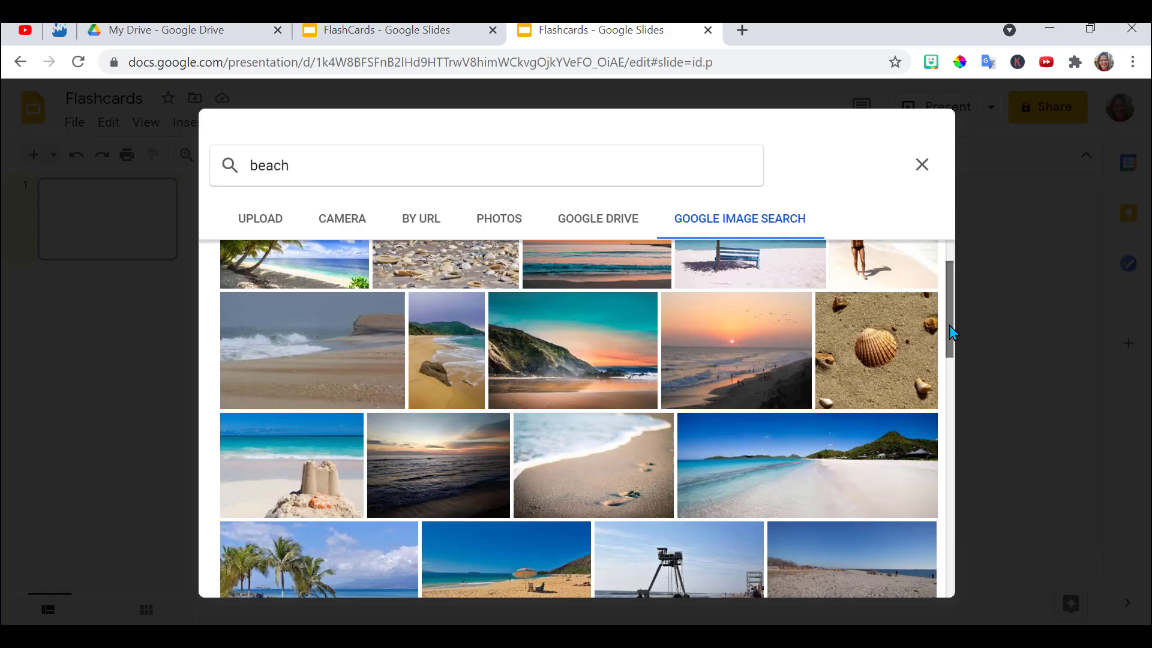
pyautogui.scroll(-3)
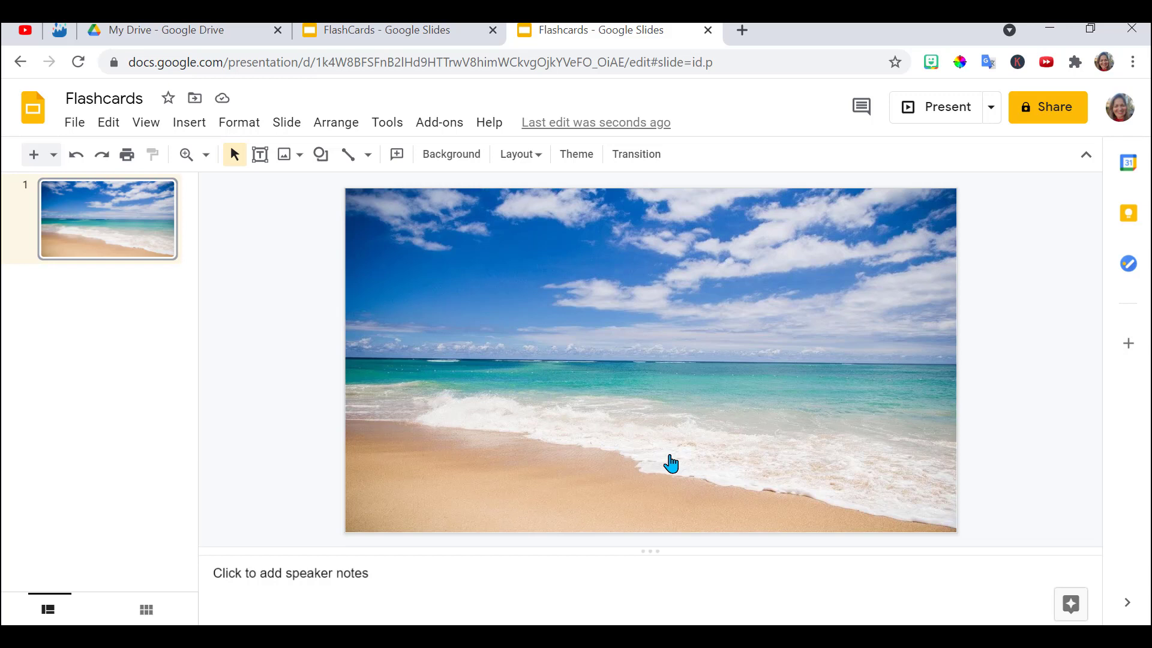
pyautogui.moveTo(193, 143)
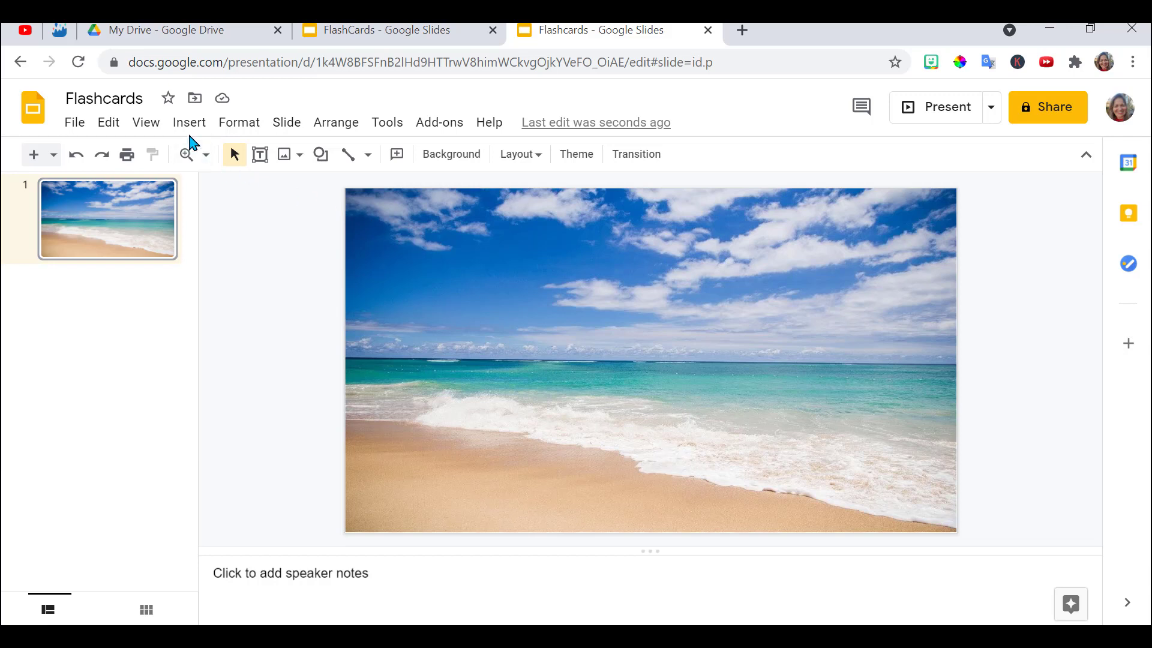
# Draw a large rounded rectangle across the slide and fill it white.
pyautogui.click(188, 122)
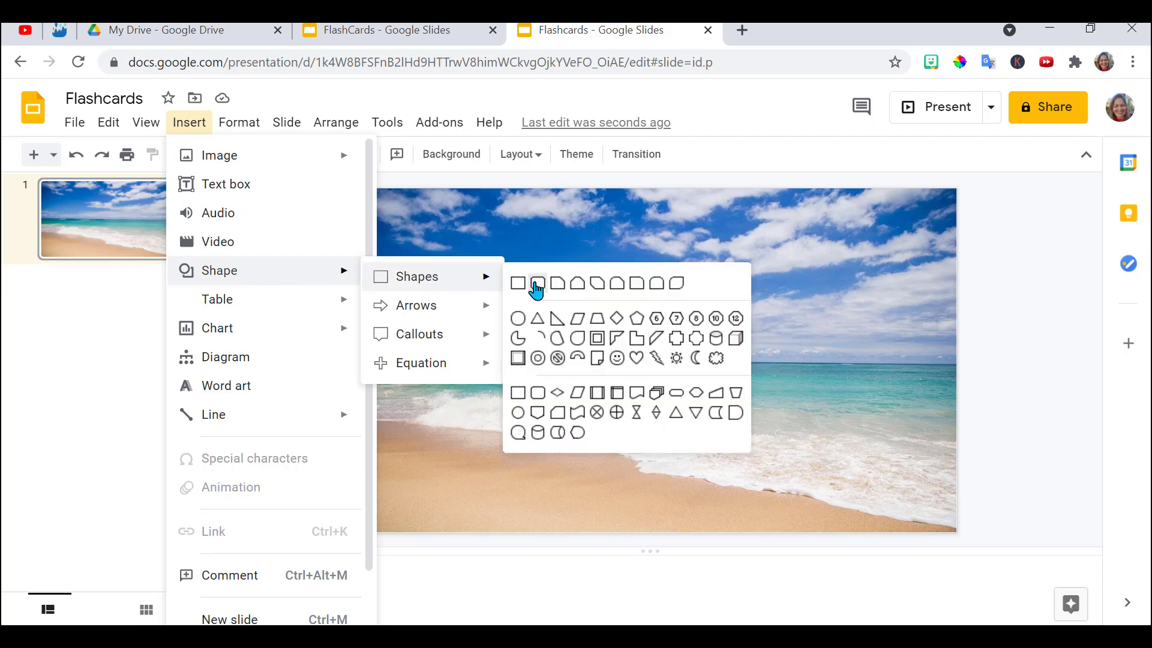
pyautogui.click(536, 283)
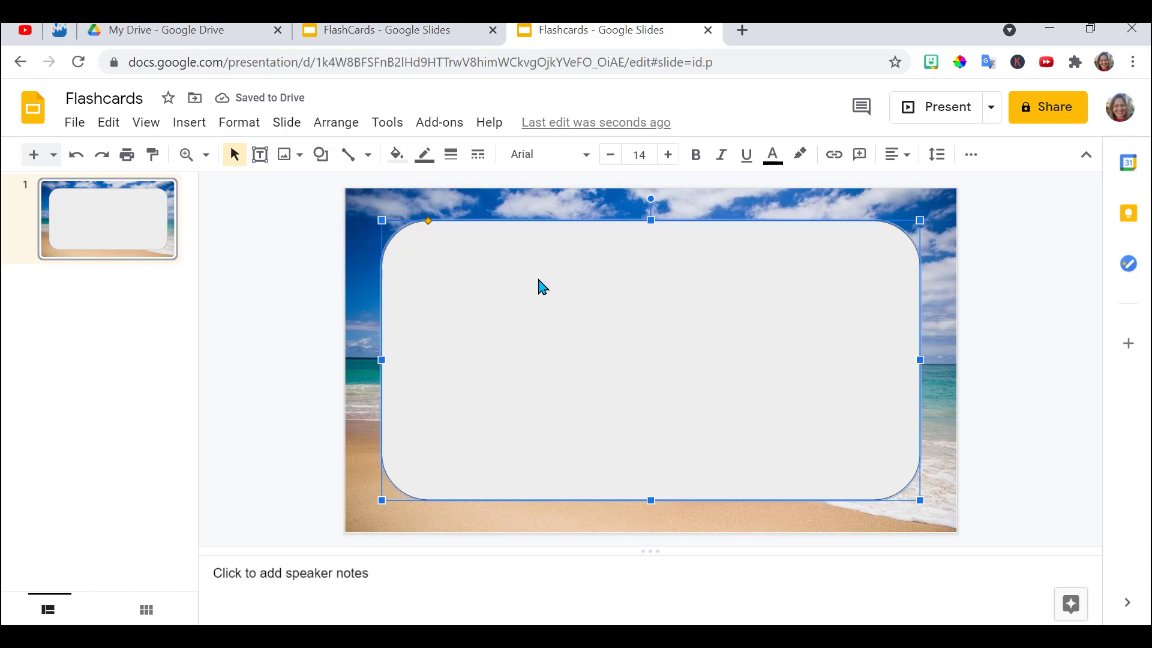
pyautogui.click(397, 154)
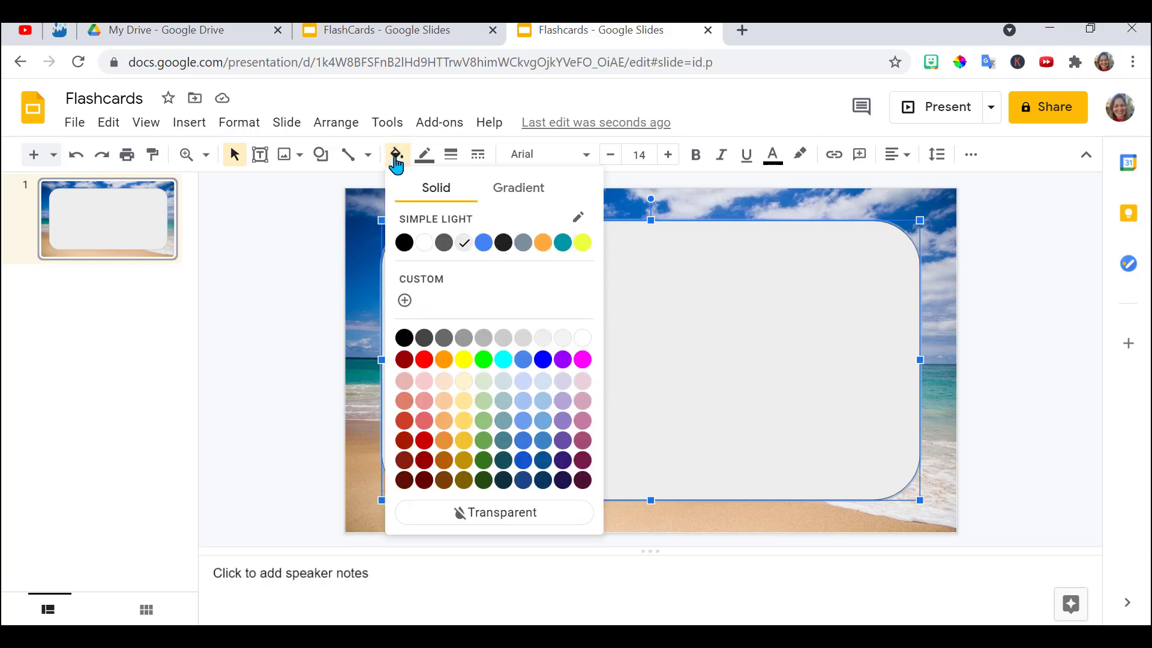
pyautogui.moveTo(423, 242)
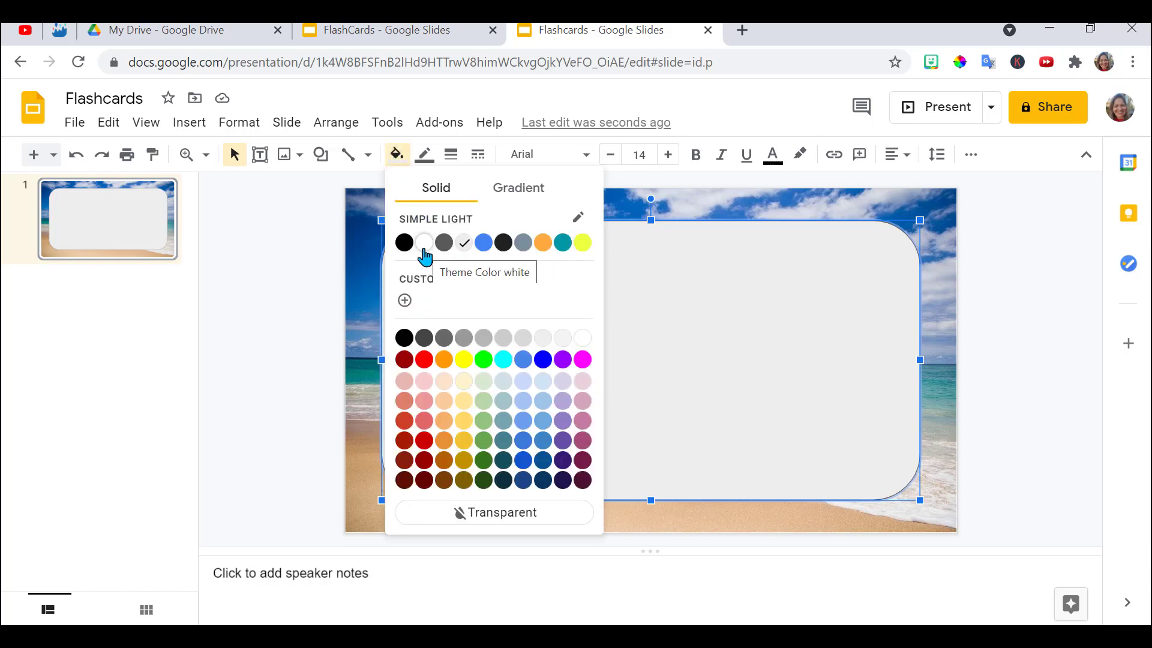
pyautogui.click(423, 243)
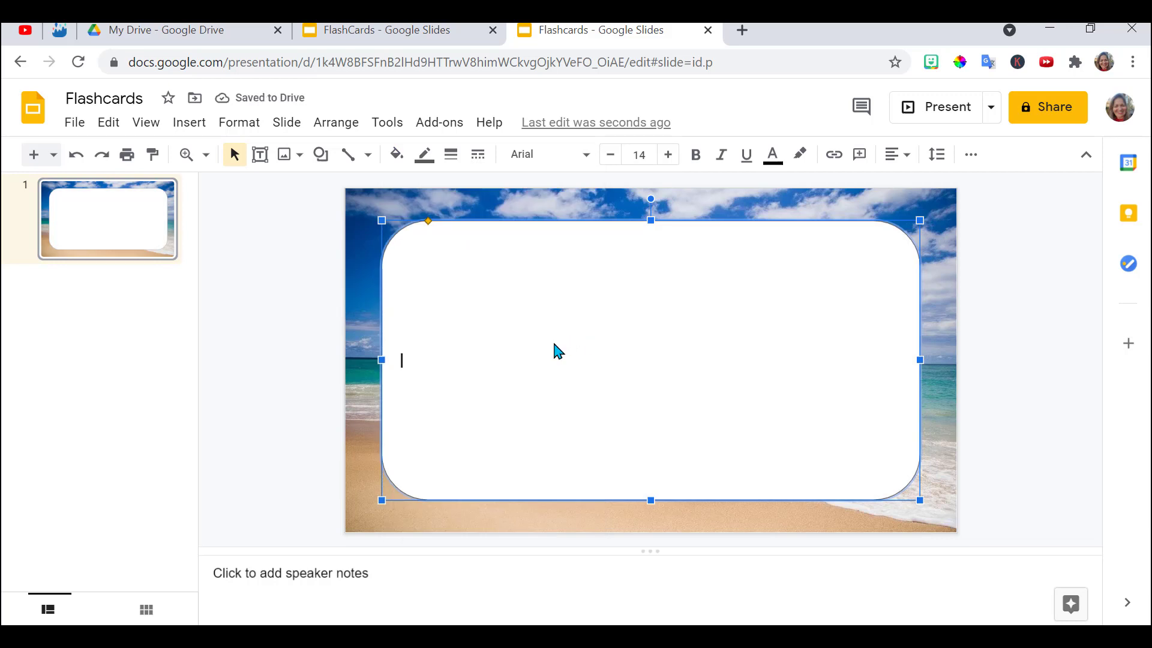
# Write 'Cosine' on the card at font size 150, center-aligned.
pyautogui.write('Cosine')
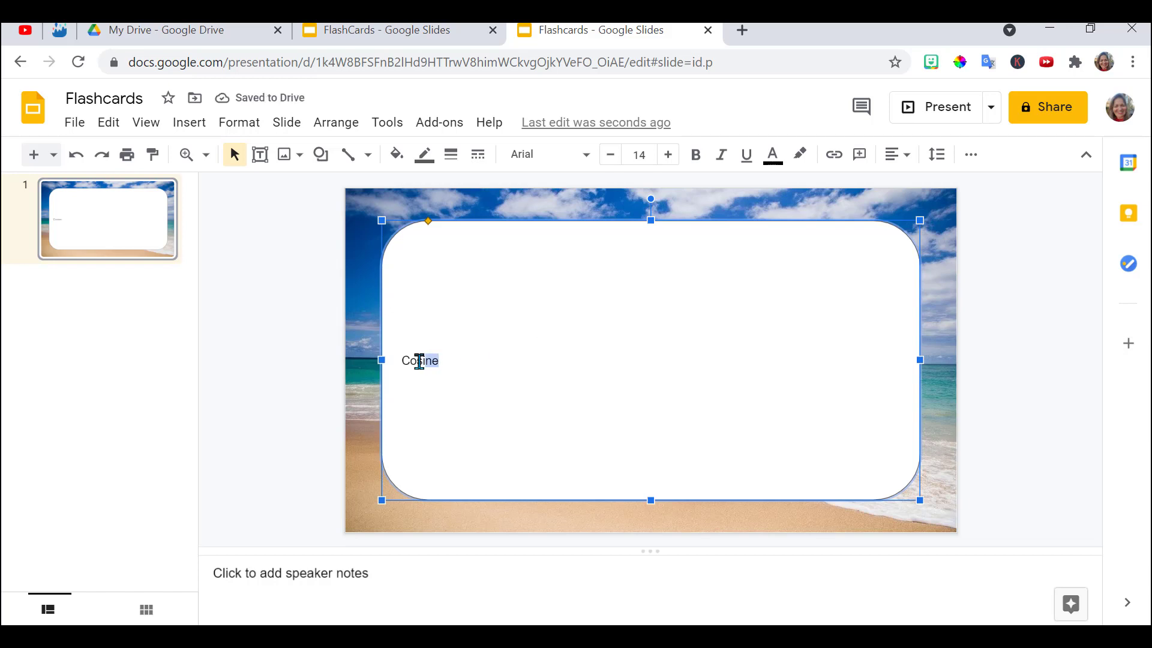
pyautogui.click(638, 155)
pyautogui.write('150')
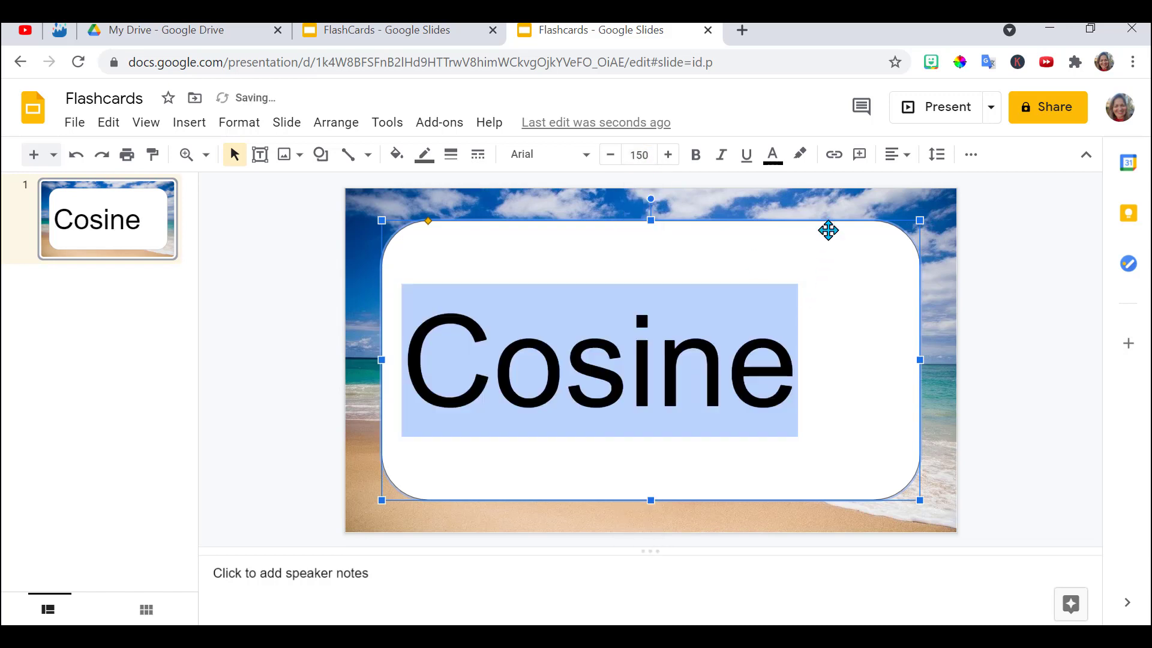
pyautogui.moveTo(896, 155)
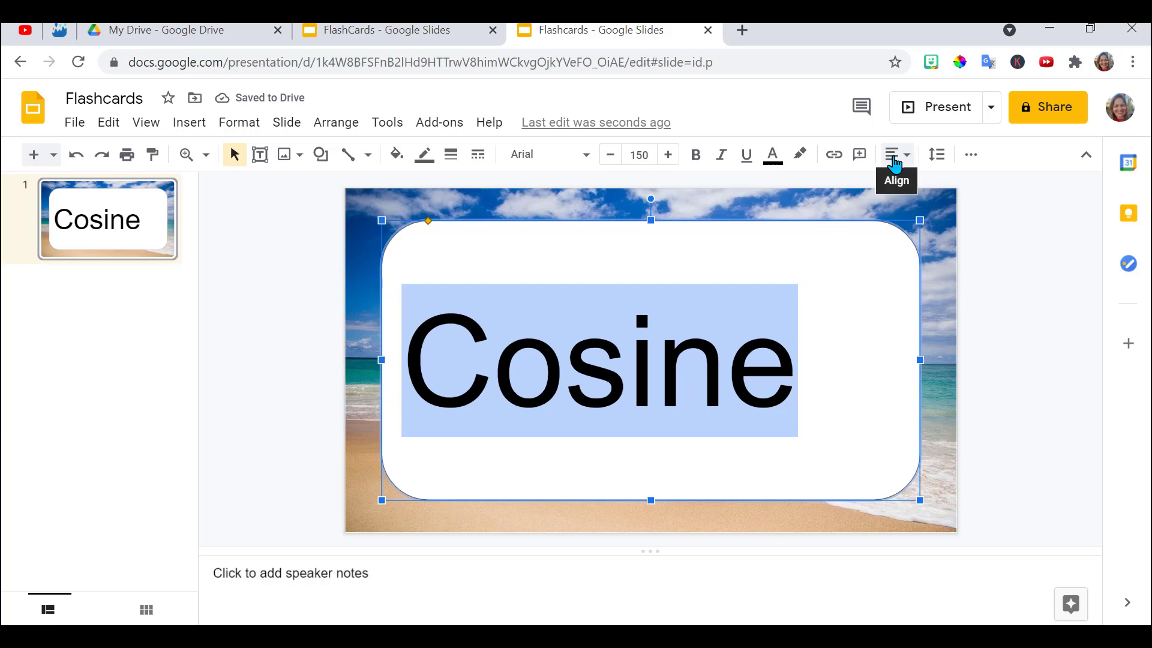
pyautogui.click(892, 155)
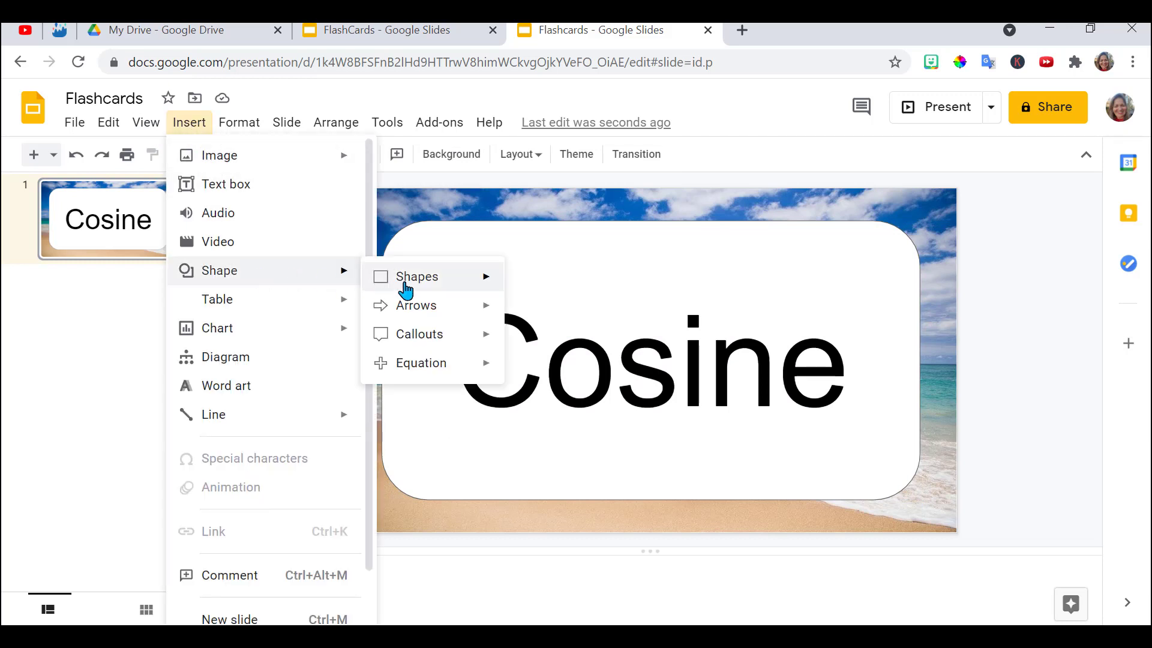
# Add a cyan rounded-rectangle answer box reading 'ANSWER: adjacent/hypotenuse' at the card's lower right.
pyautogui.click(418, 276)
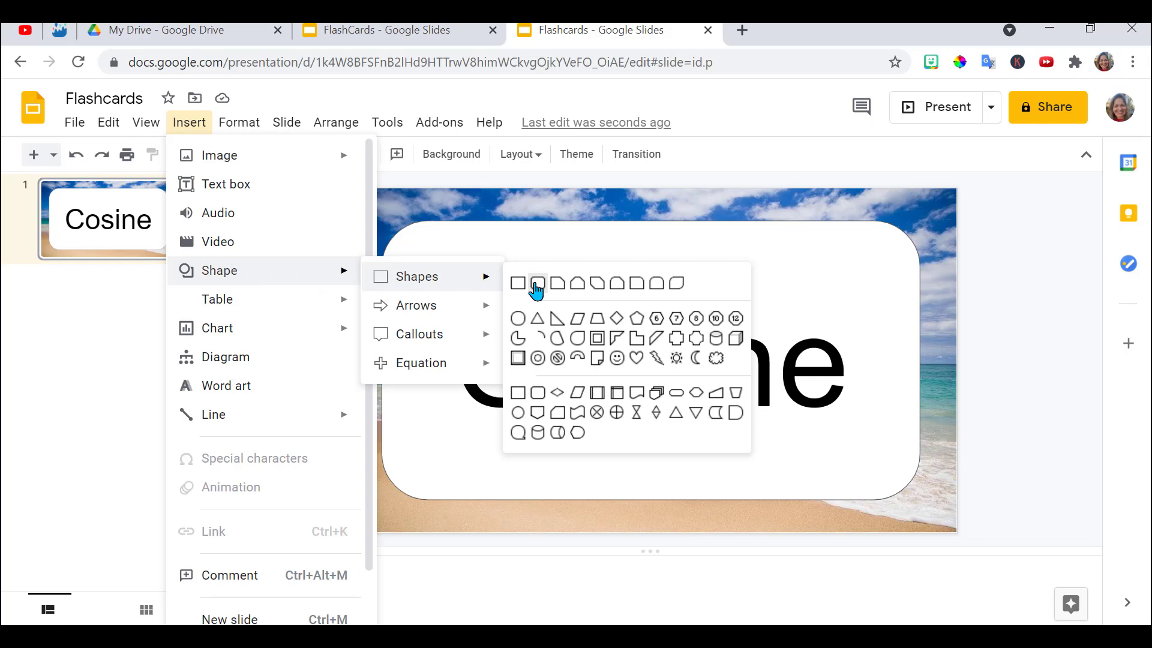
pyautogui.click(538, 283)
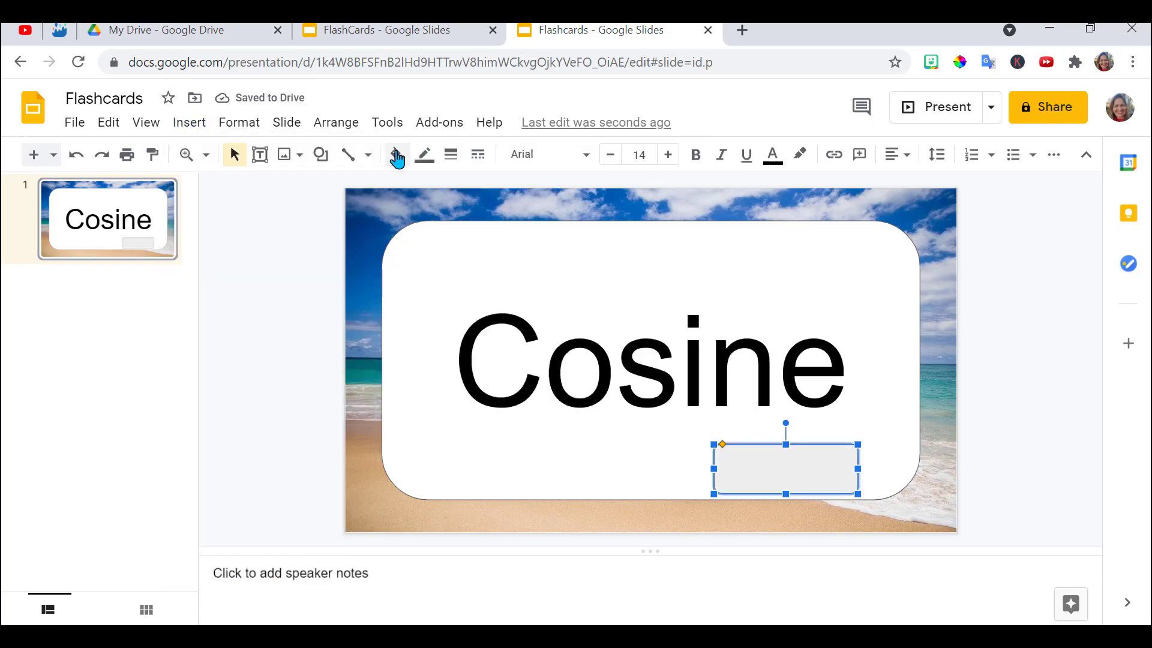
pyautogui.click(395, 155)
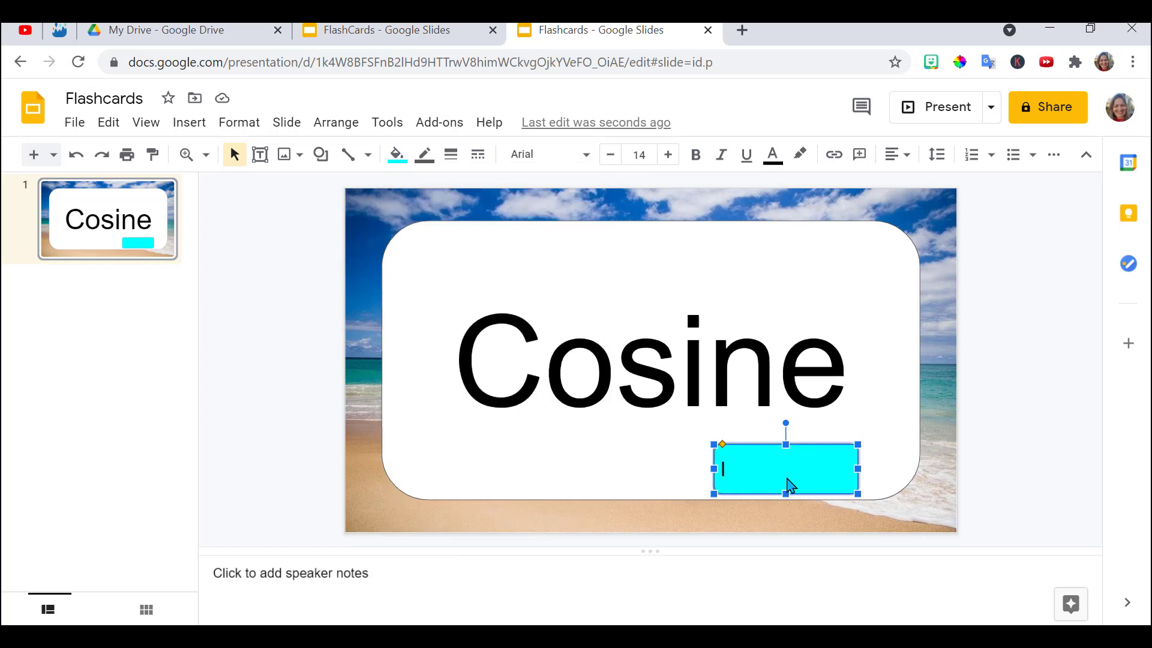
pyautogui.write('adjacent/hypotenuse')
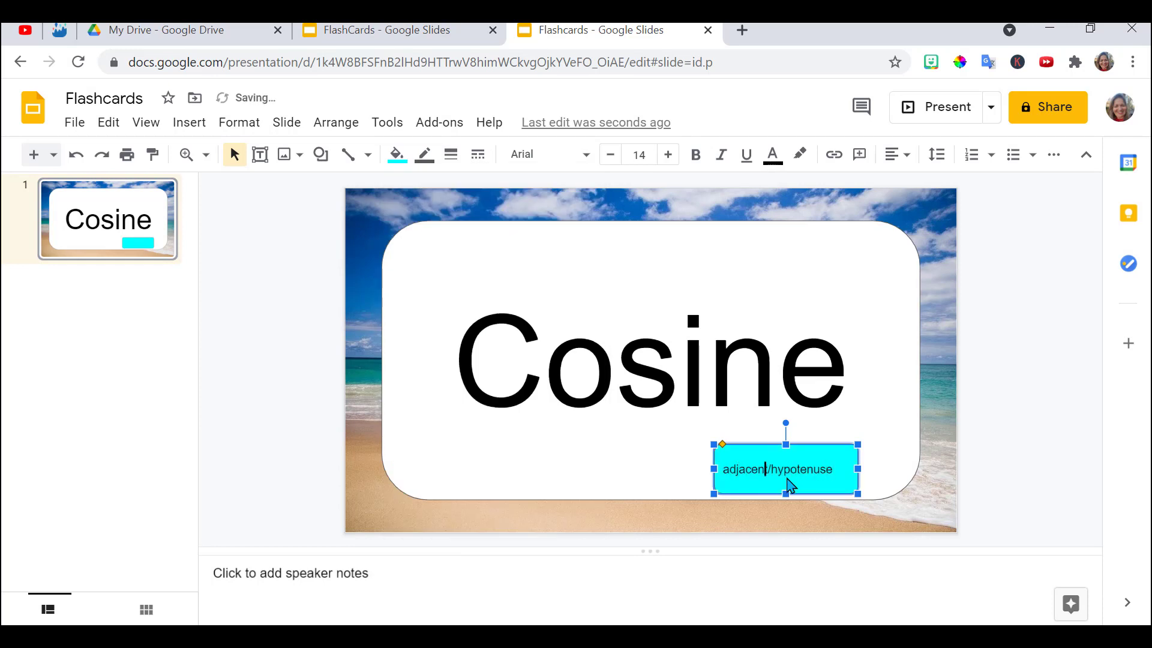
pyautogui.write('ANSWER:')
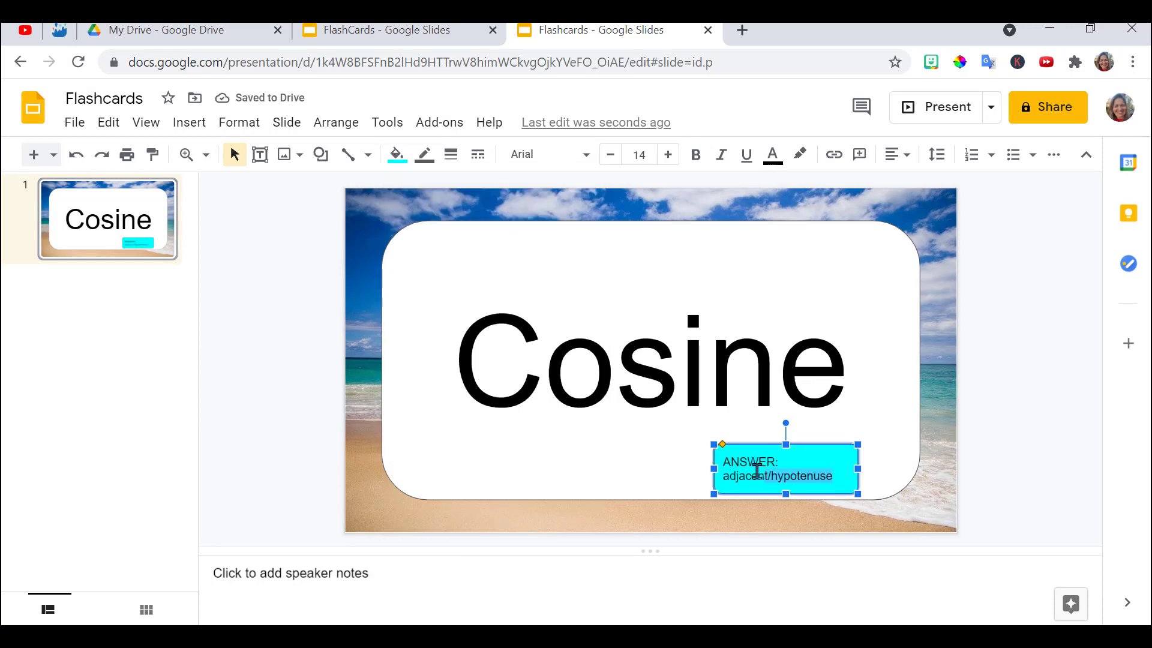
# Center the answer text and enlarge it to fit readably inside the box.
pyautogui.click(895, 155)
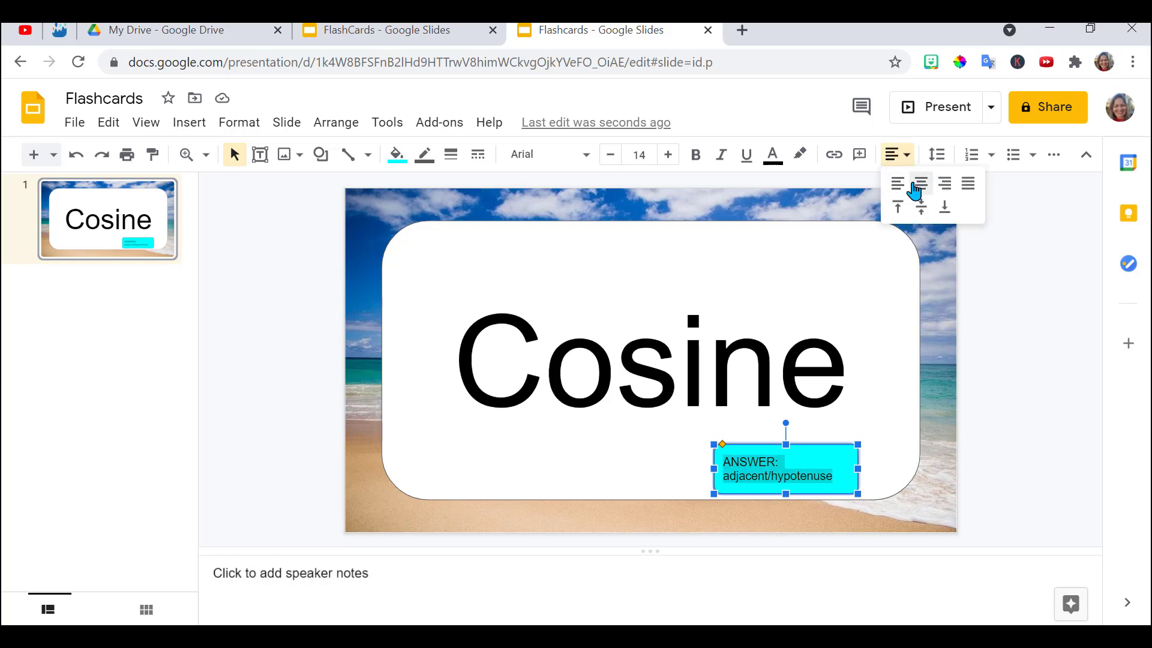
pyautogui.click(919, 184)
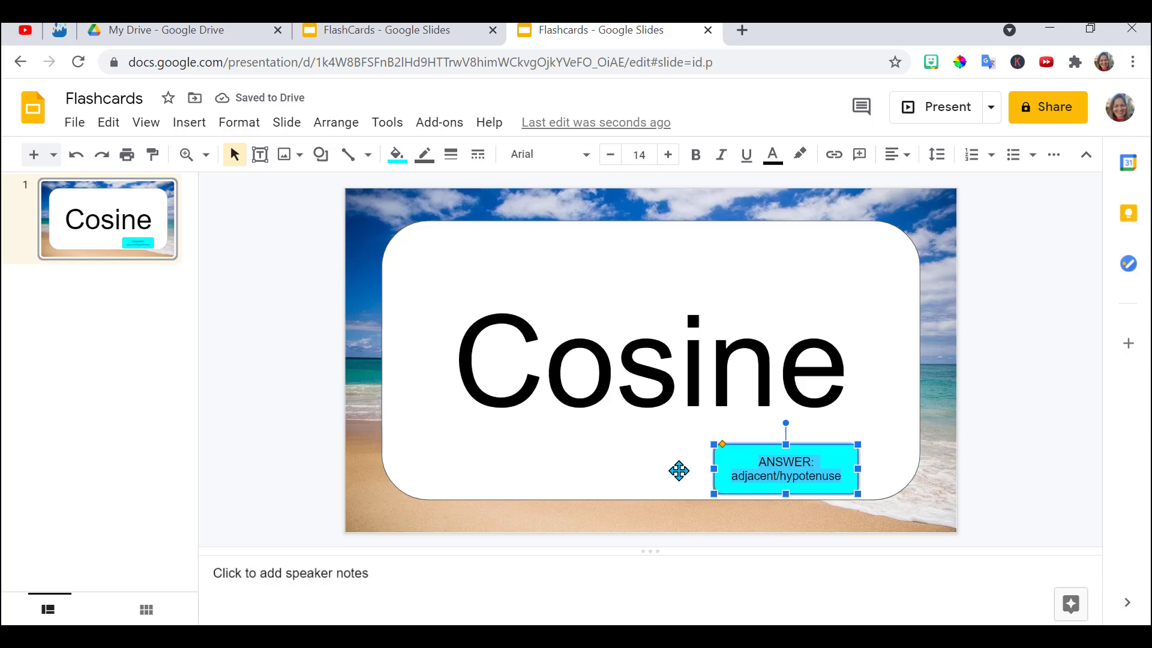
pyautogui.moveTo(667, 155)
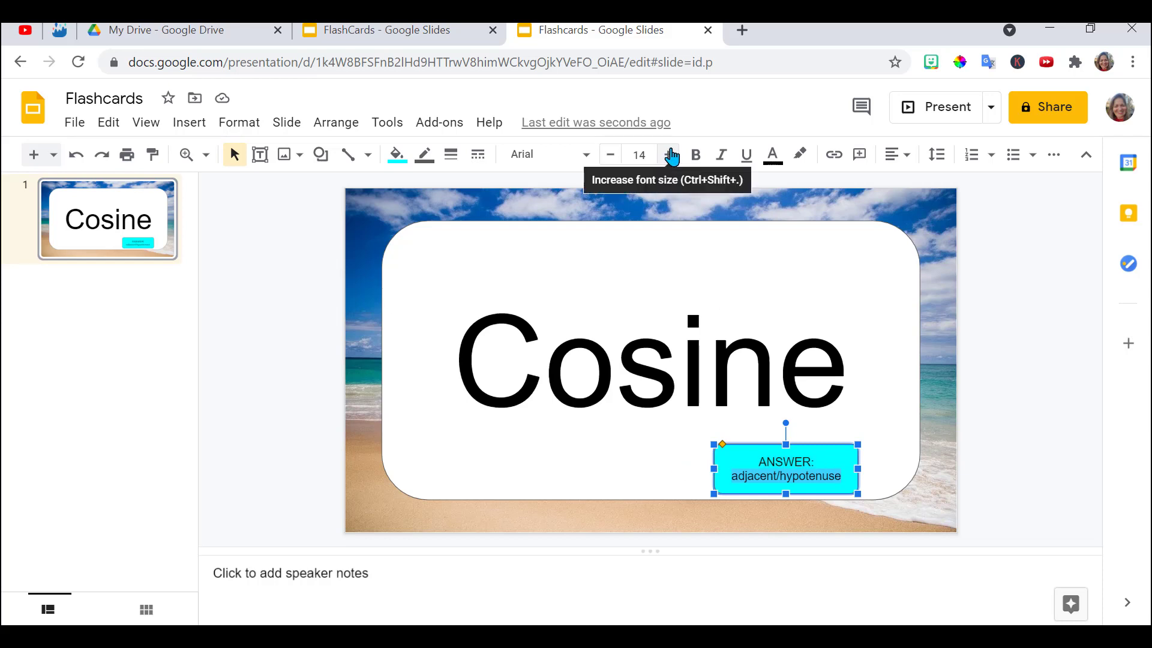
pyautogui.click(669, 154)
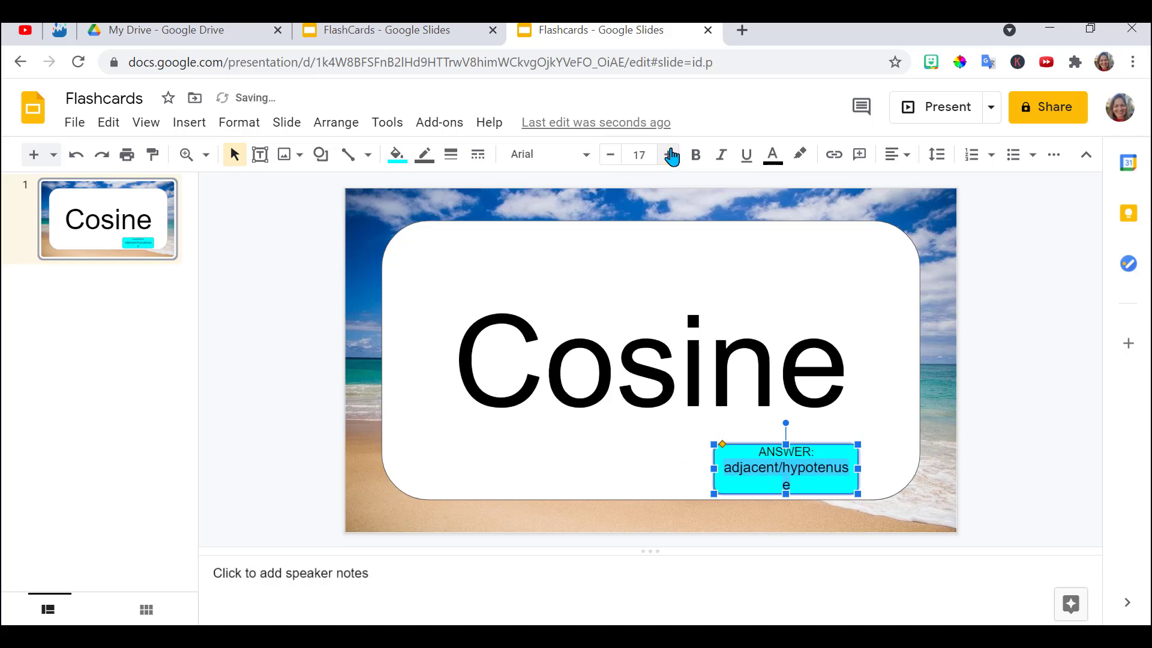
pyautogui.click(609, 154)
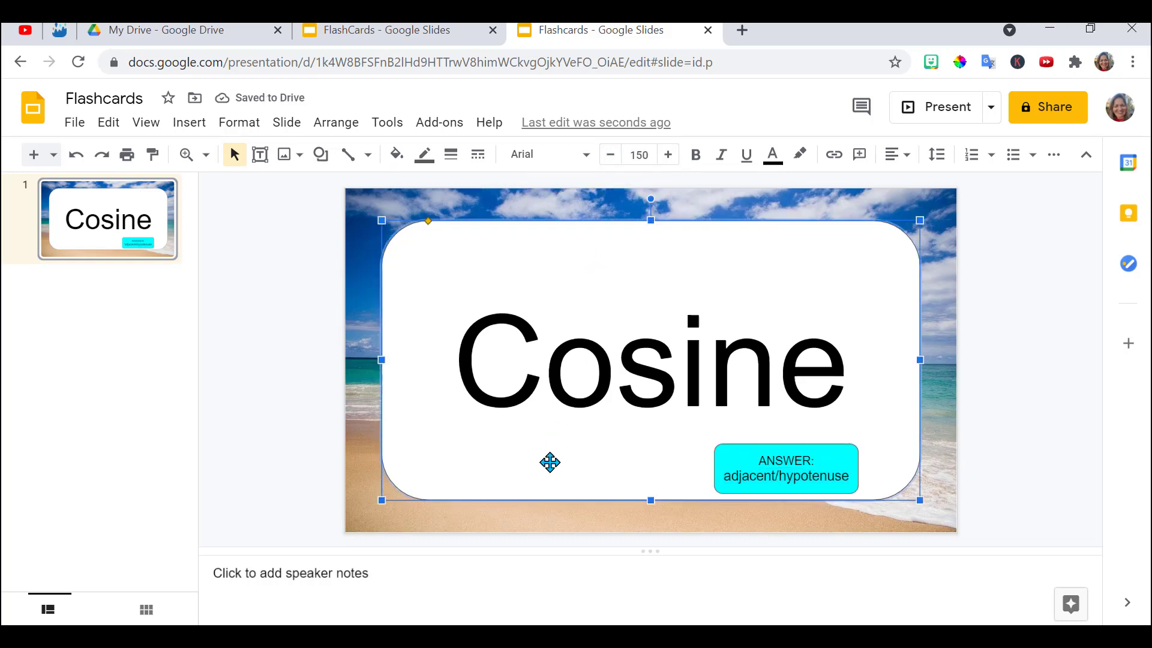
pyautogui.moveTo(731, 454)
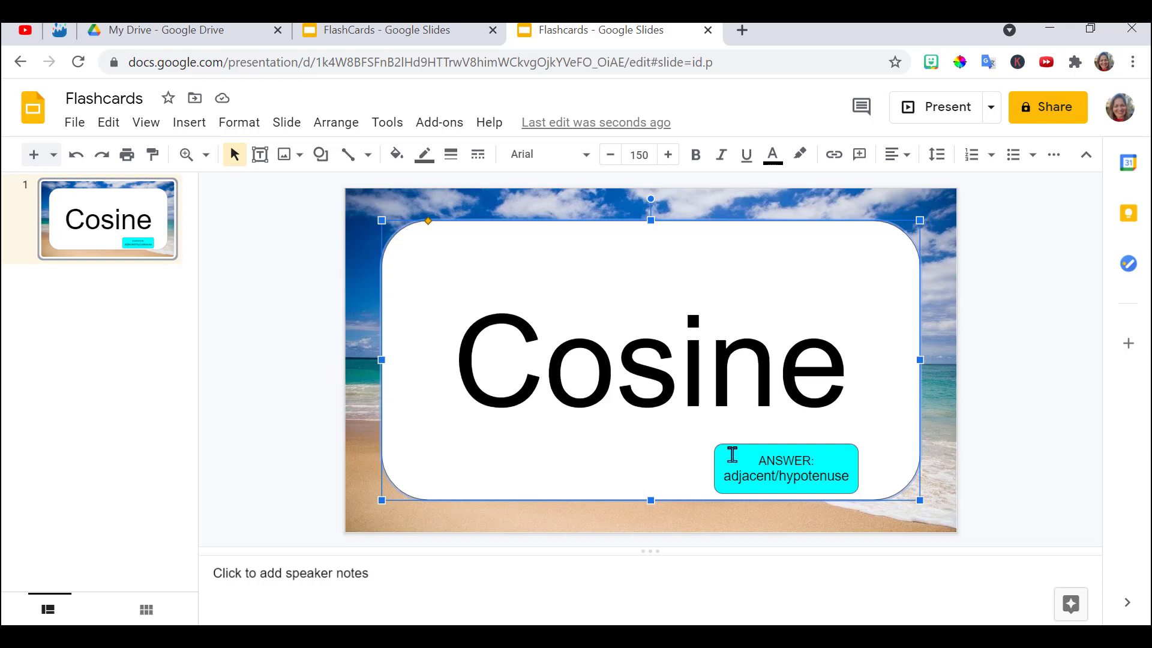
# Give the selected answer box a Fade in, on-click animation via Insert > Animation.
pyautogui.click(786, 469)
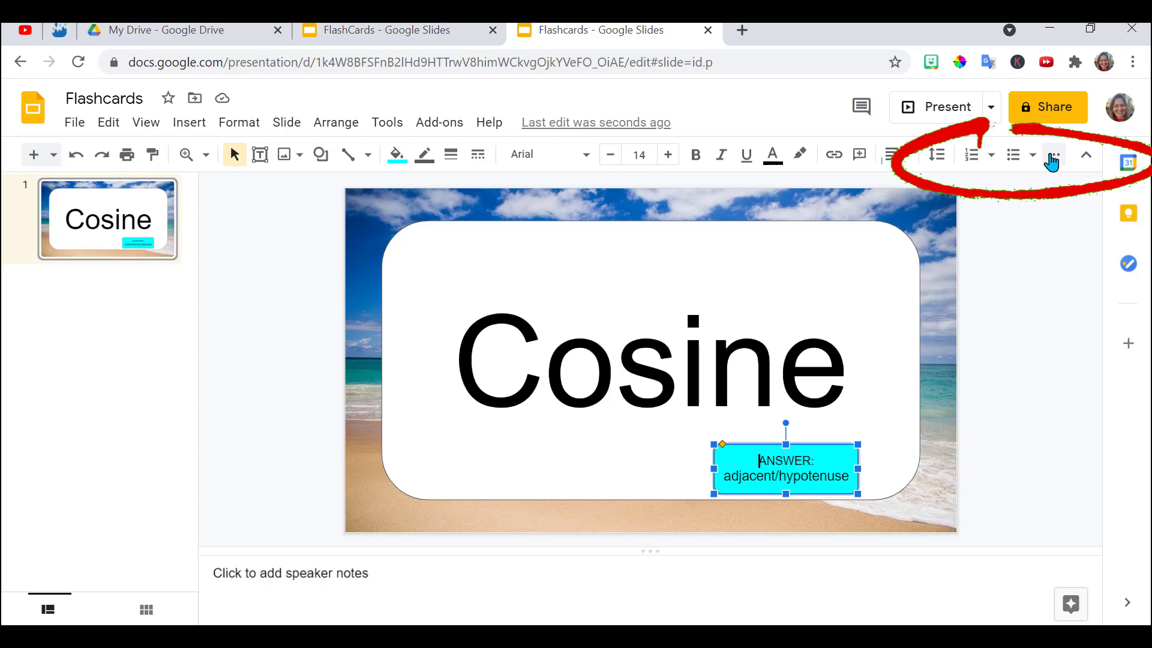
pyautogui.click(1052, 155)
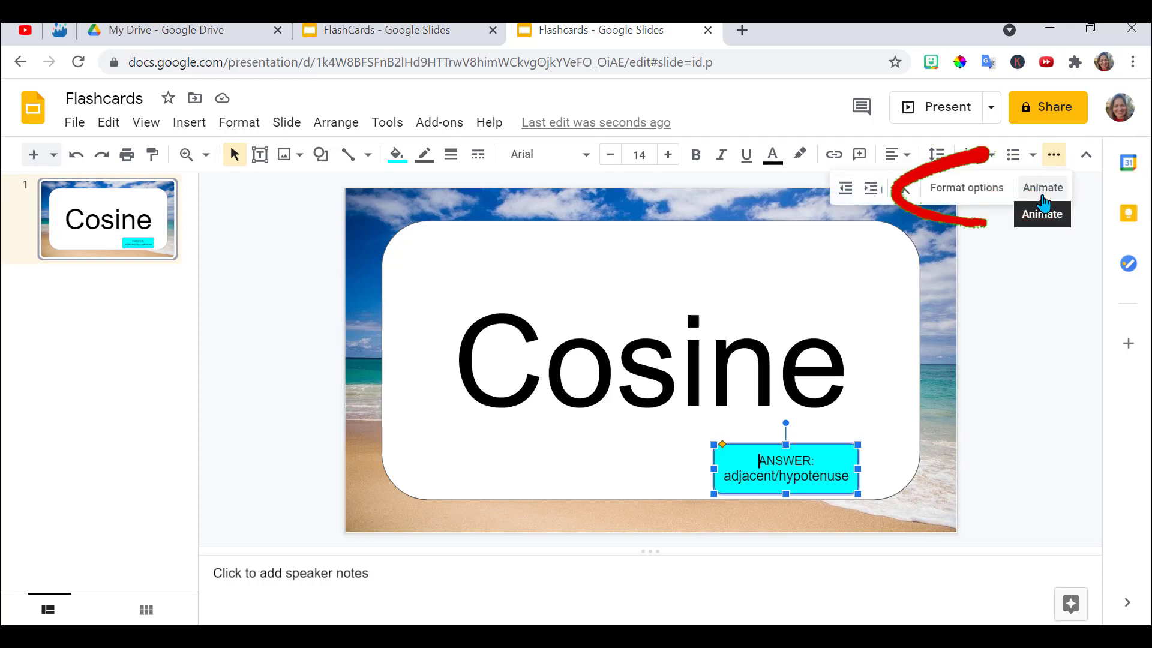
pyautogui.click(188, 123)
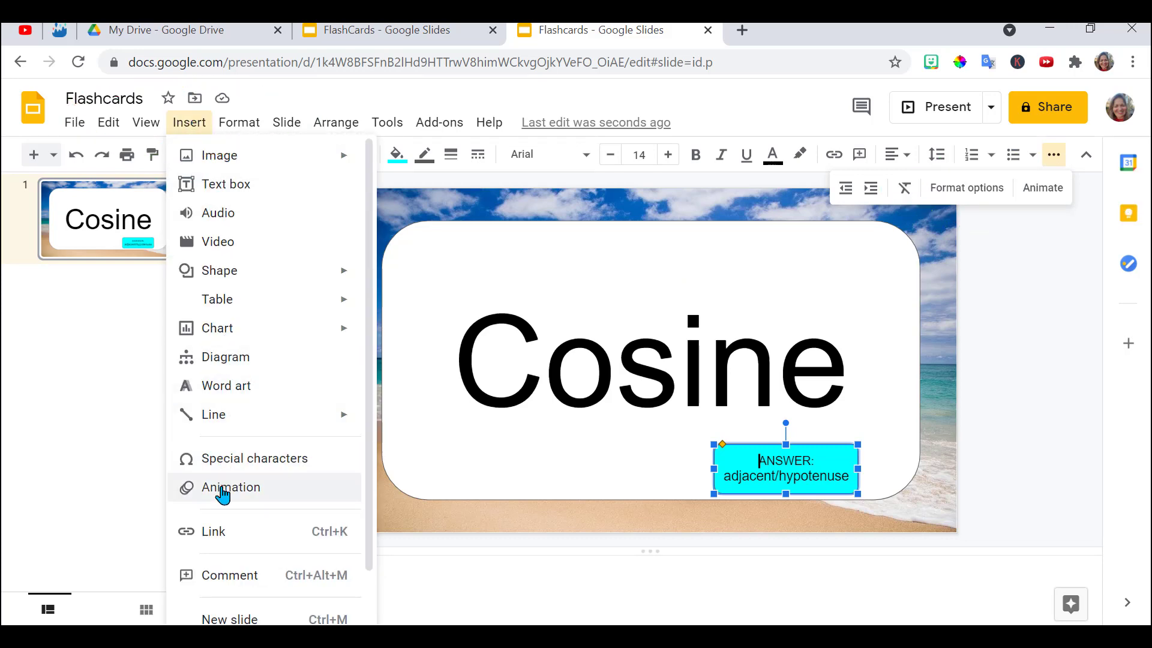
pyautogui.click(230, 488)
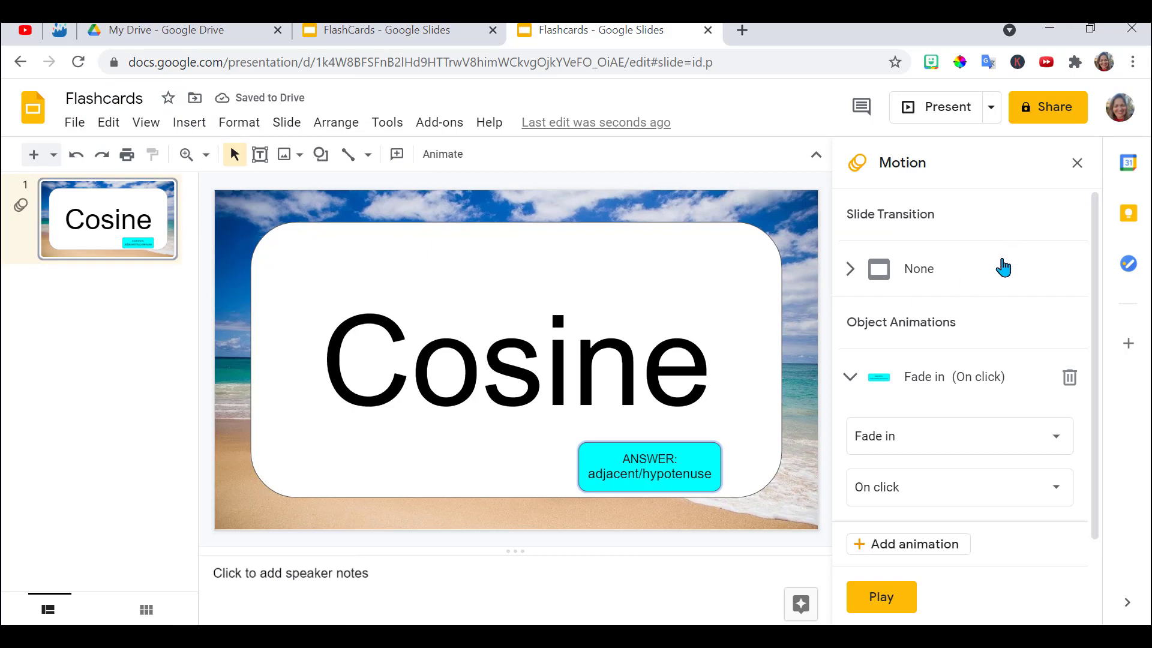
pyautogui.moveTo(914, 407)
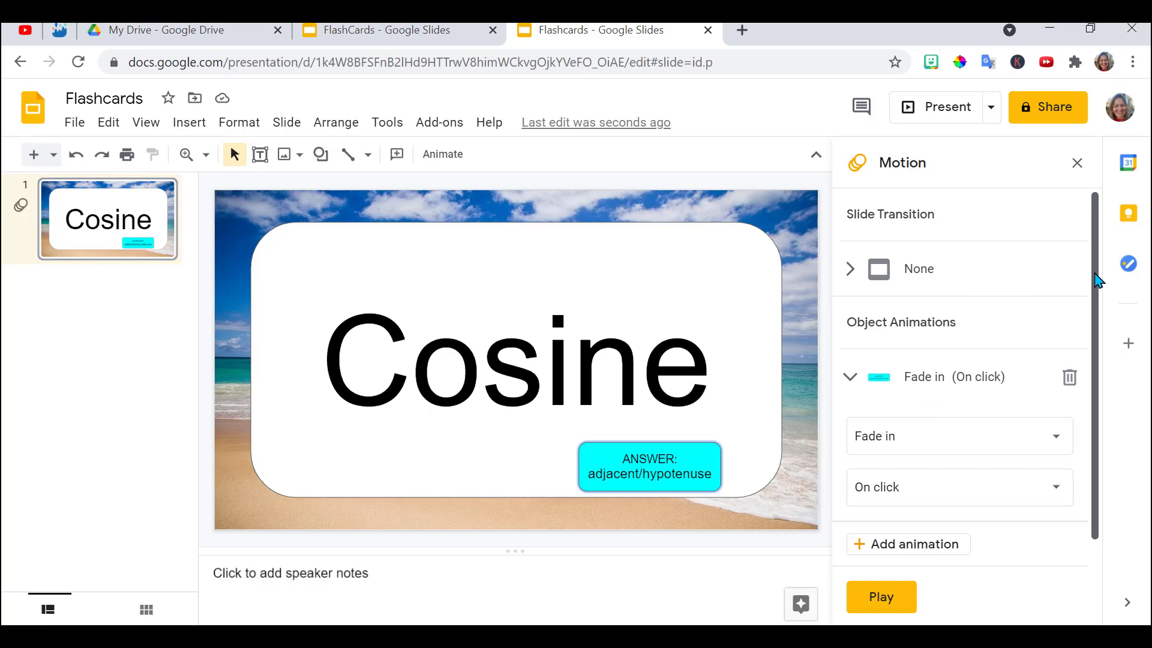
# Change the answer box effect to Fly in from left, preview it, and close the Motion panel.
pyautogui.scroll(-3)
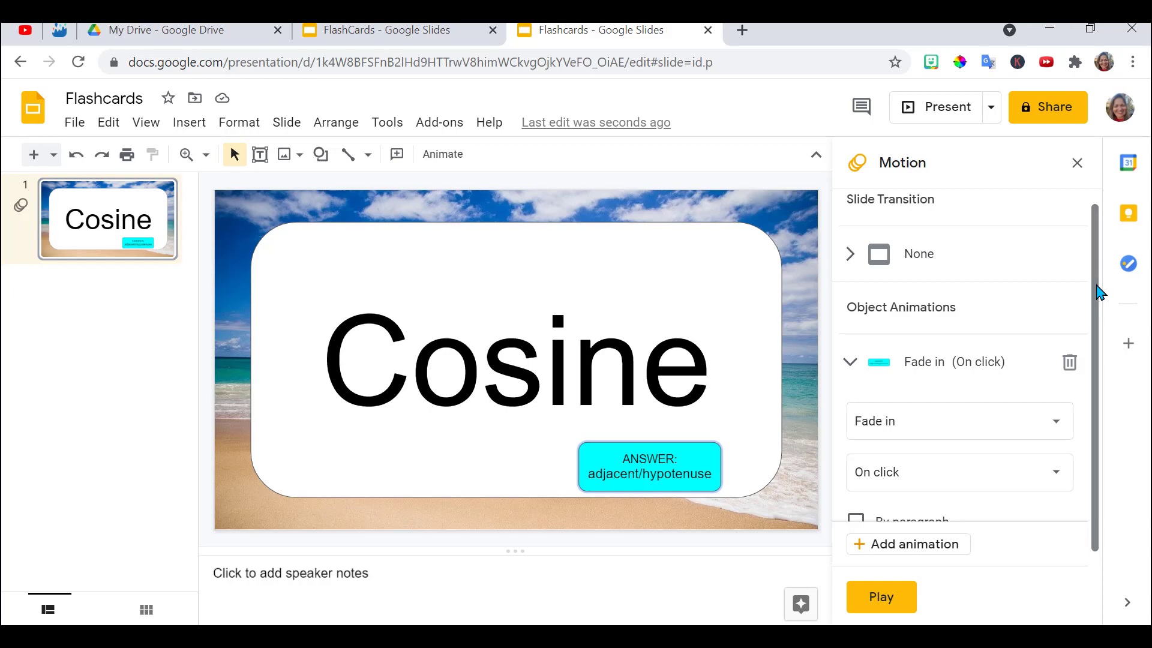
pyautogui.moveTo(987, 361)
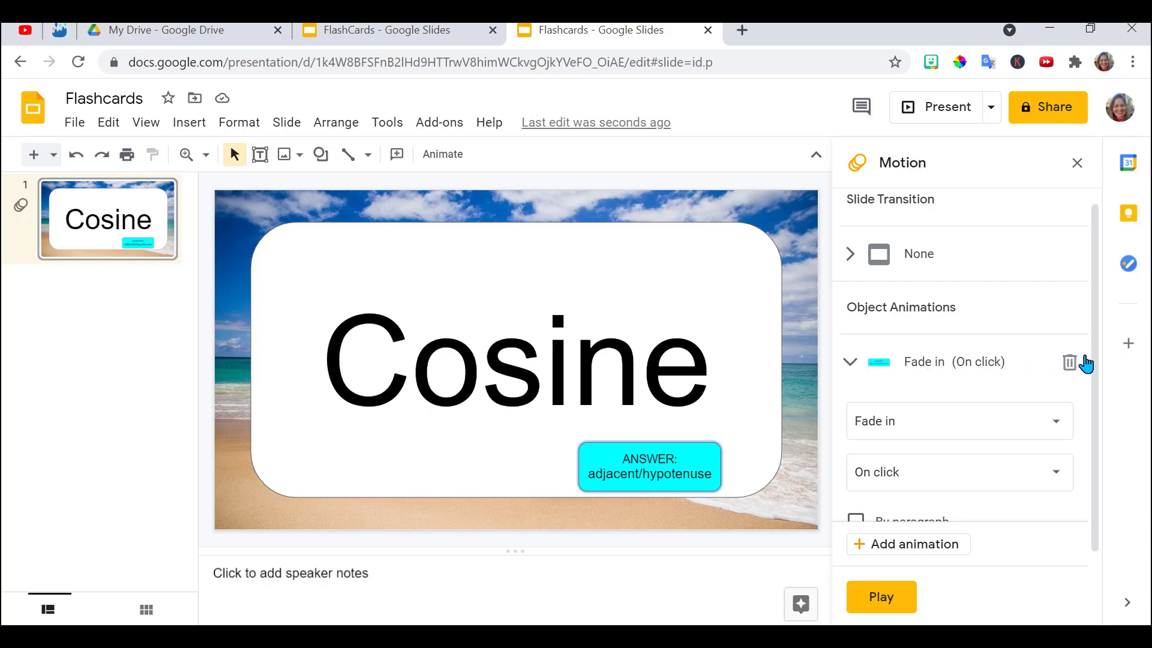
pyautogui.scroll(-3)
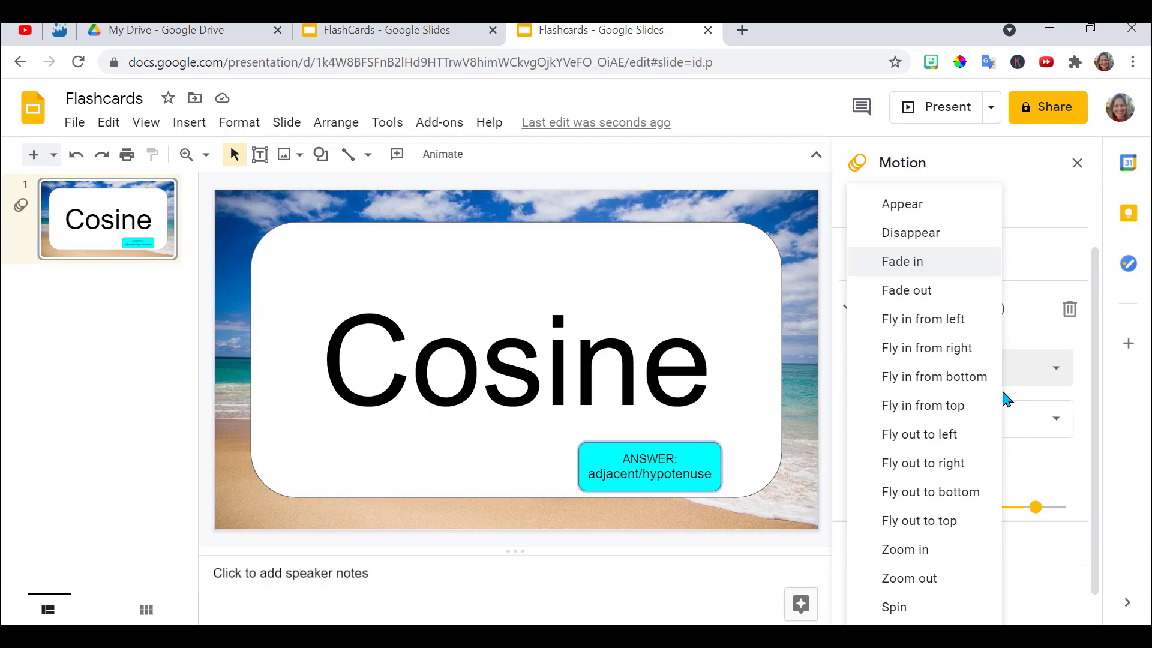
pyautogui.moveTo(924, 434)
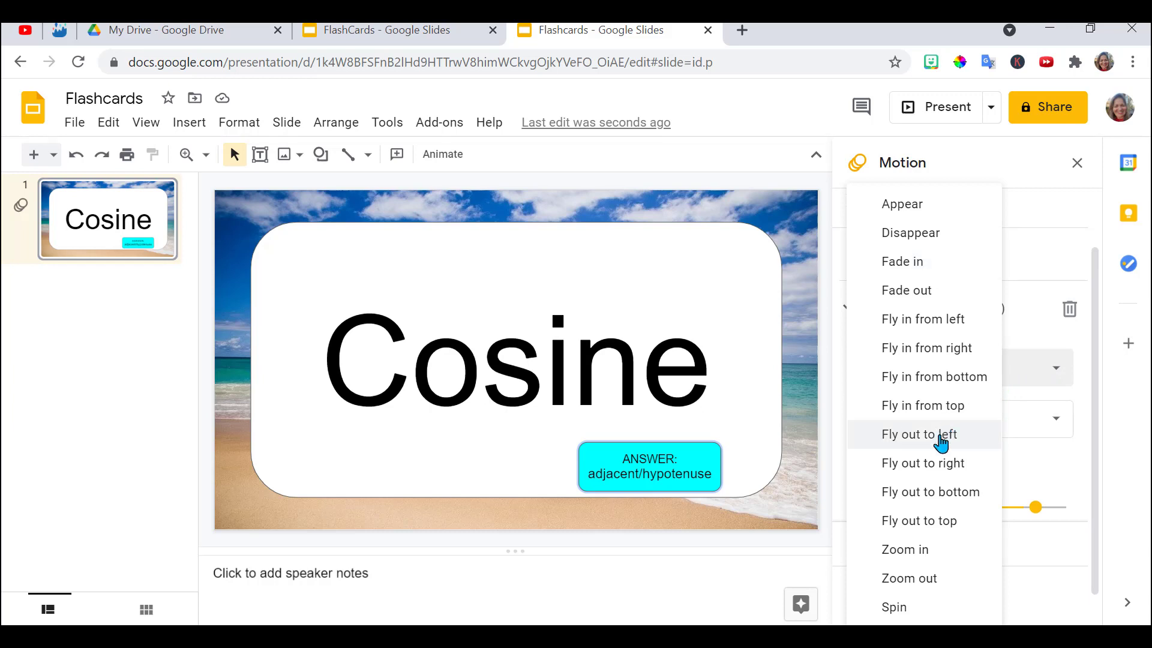
pyautogui.moveTo(924, 320)
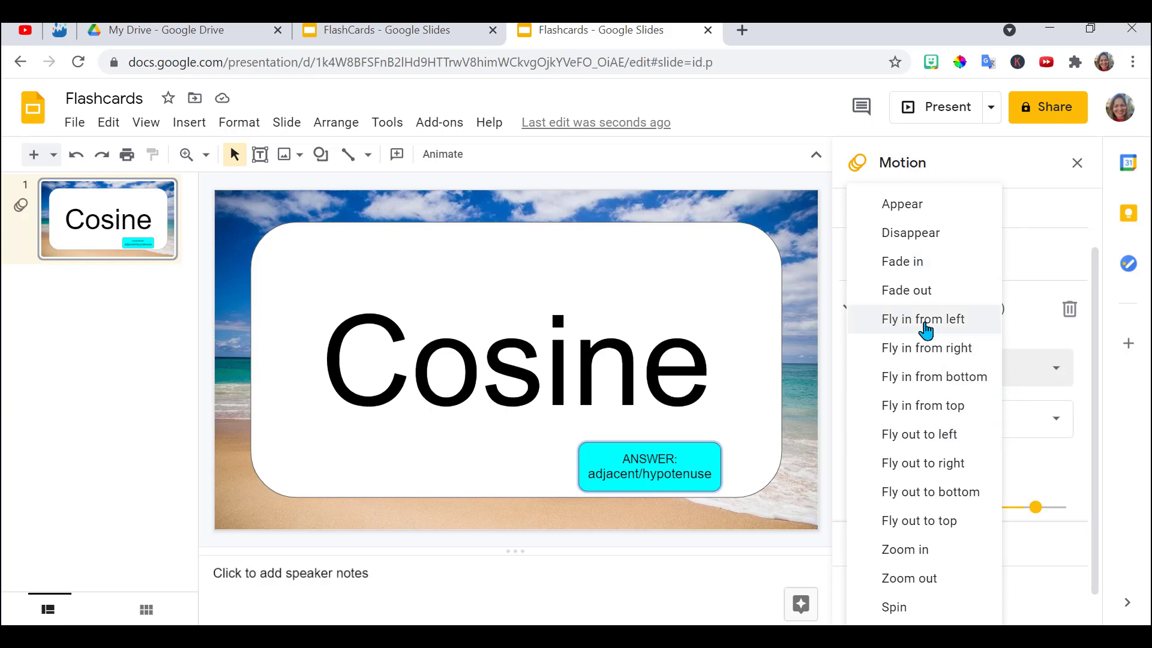
pyautogui.click(924, 319)
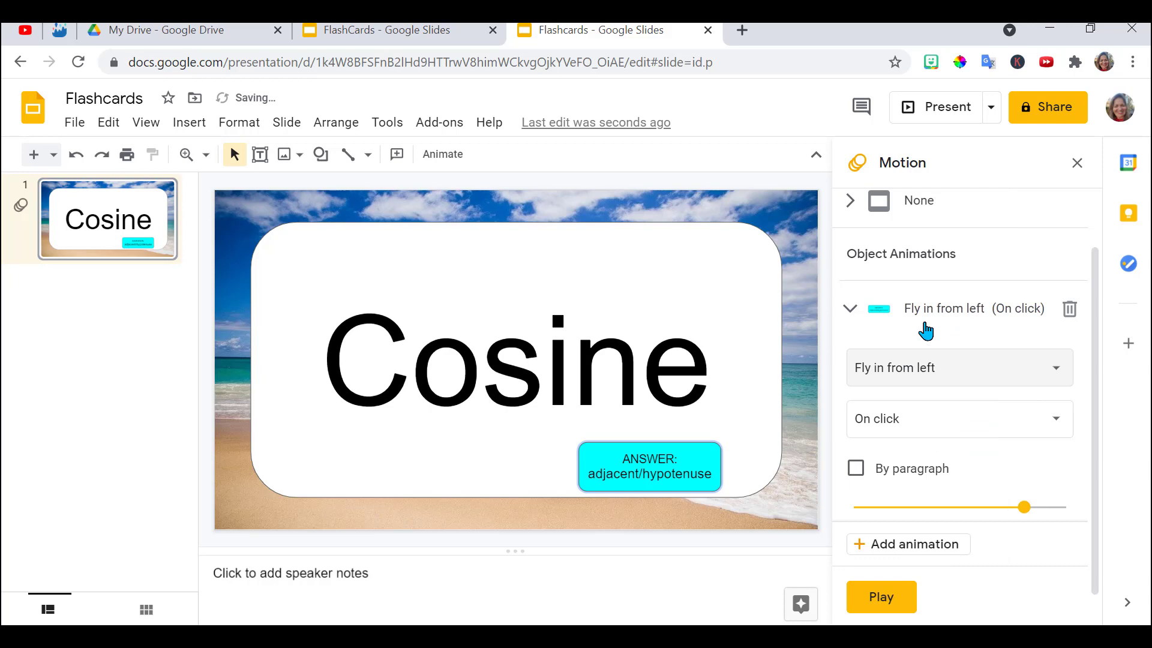
pyautogui.moveTo(931, 426)
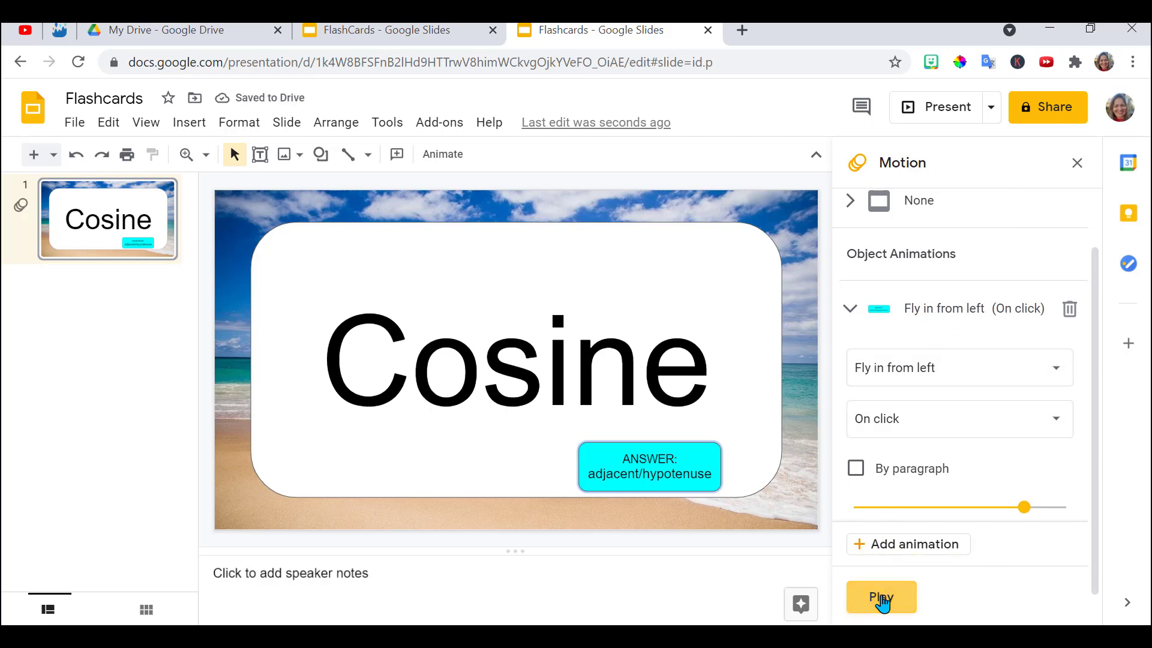
pyautogui.click(881, 596)
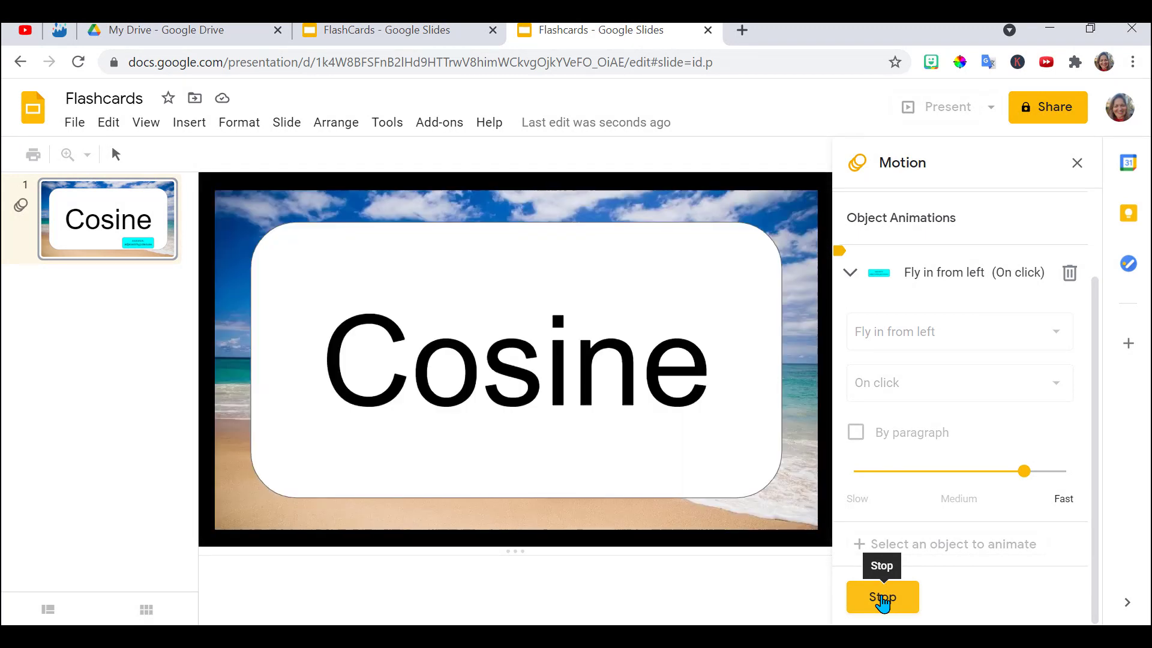
pyautogui.moveTo(785, 515)
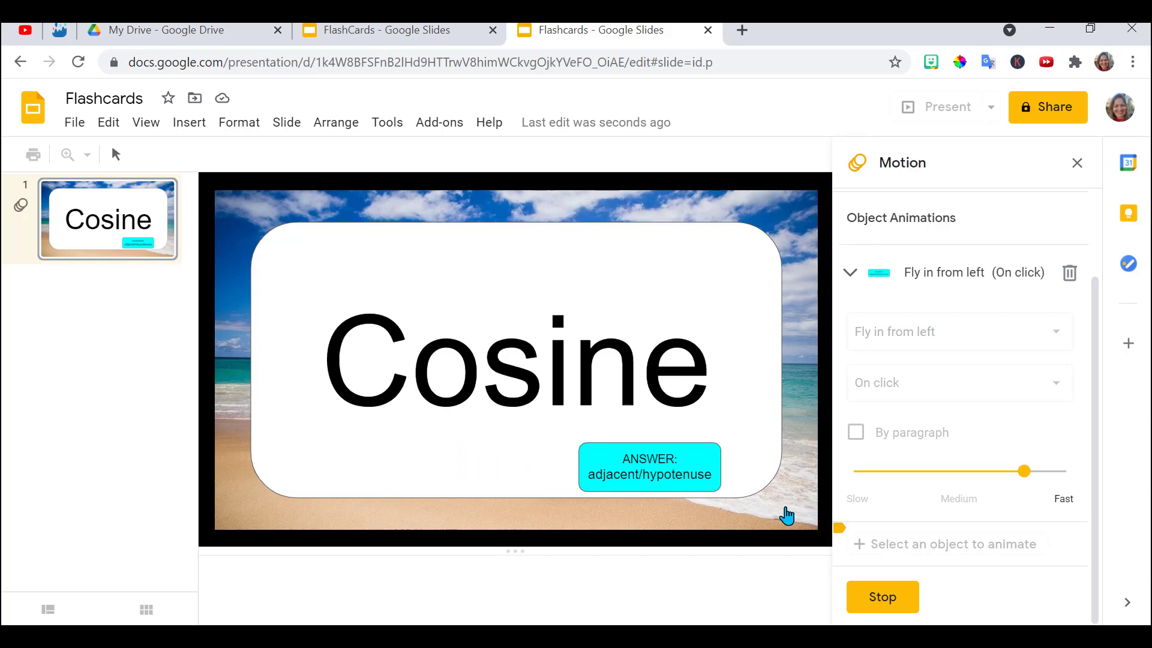
pyautogui.click(881, 597)
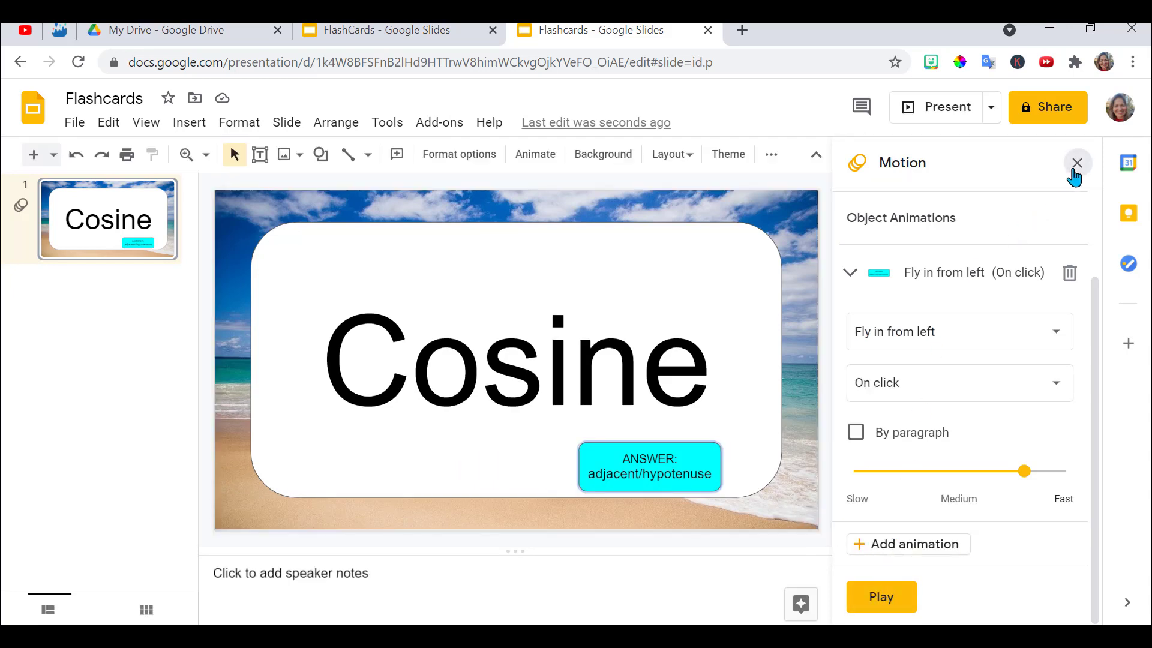
pyautogui.click(1075, 162)
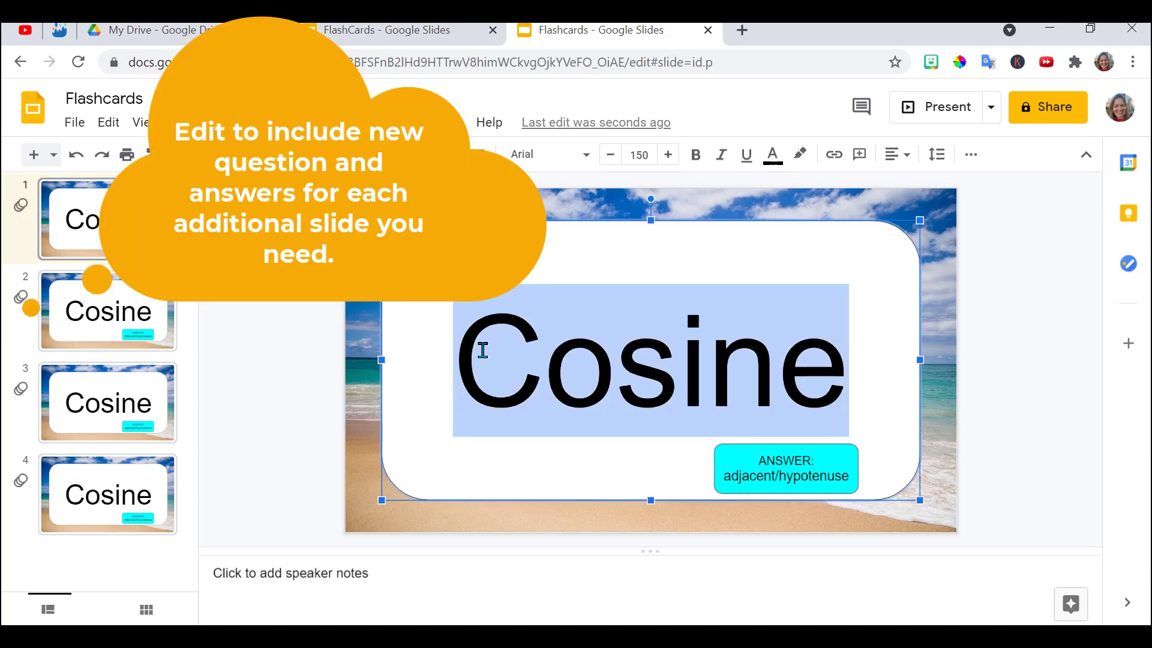
# Retitle the duplicated cards, starting with 'Sine', moving through the third and fourth slides.
pyautogui.write('Sine')
pyautogui.click(786, 468)
pyautogui.write('opposit')
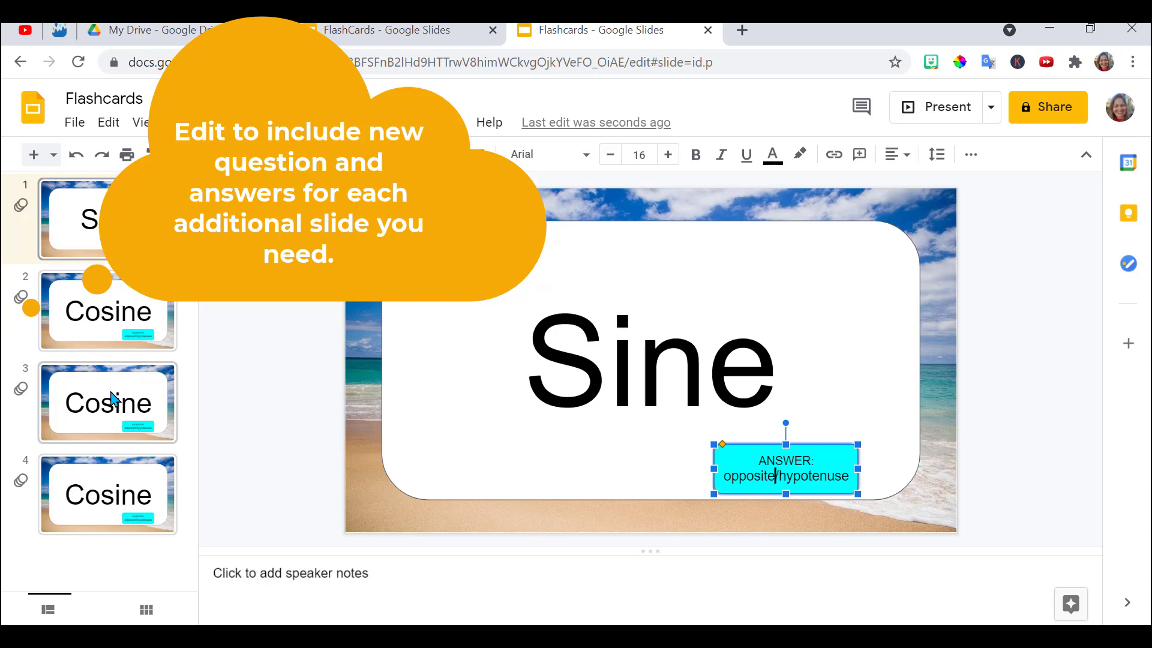
pyautogui.click(107, 403)
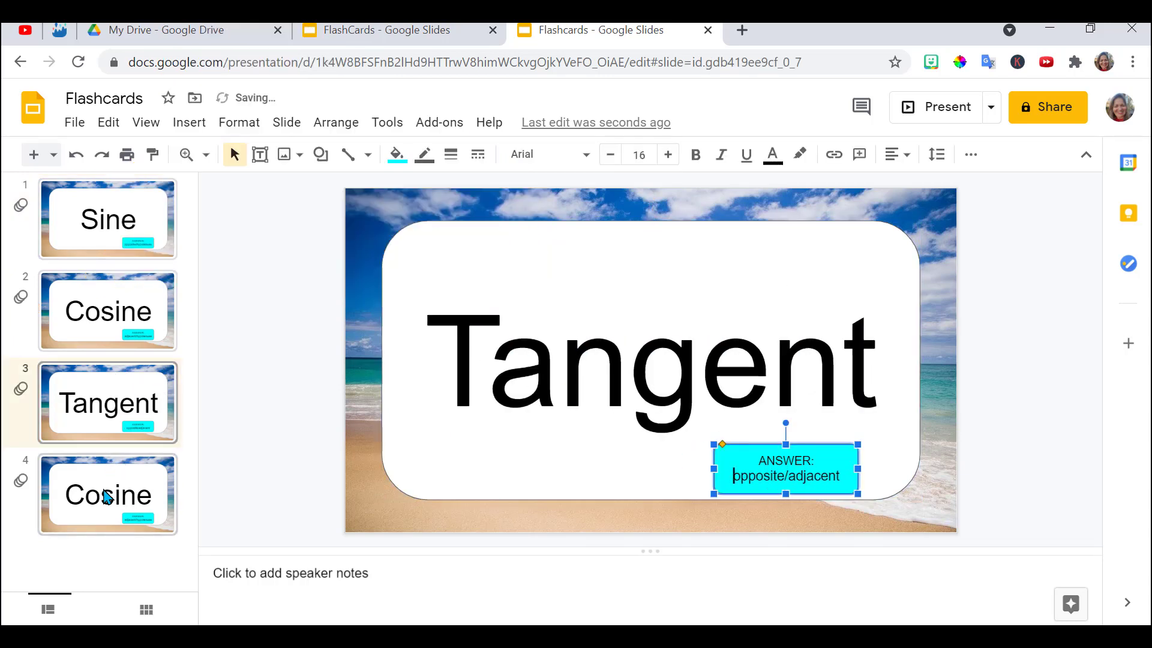
pyautogui.click(107, 493)
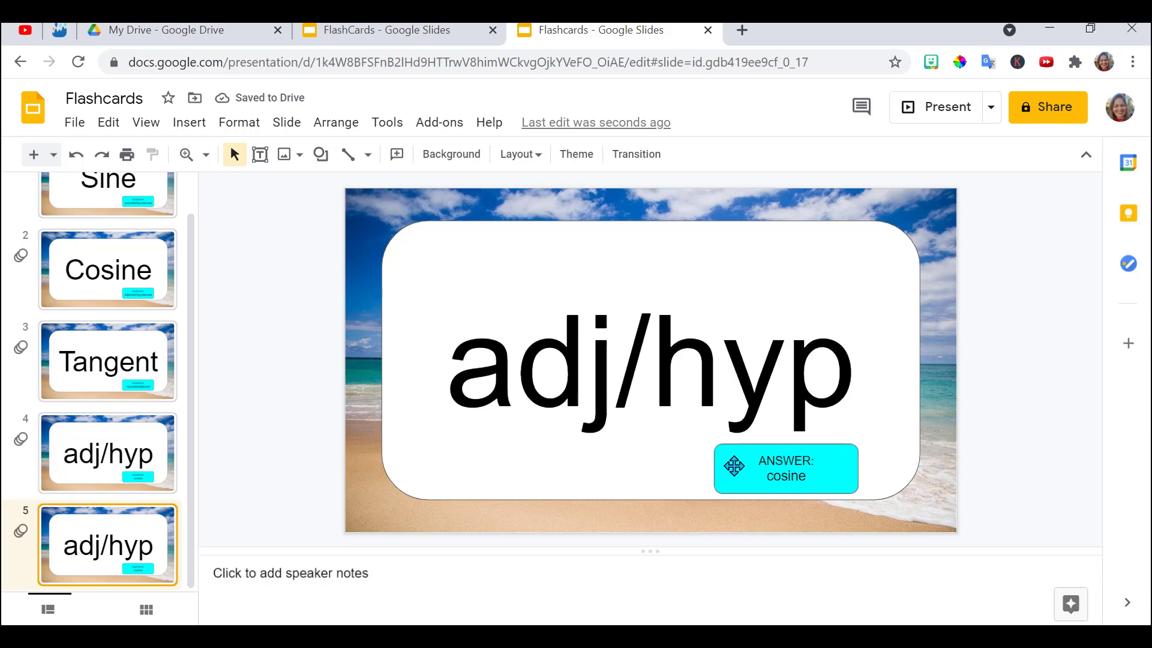
# Make the fifth card read 'opp/hyp' with 'sine' in its cyan answer box.
pyautogui.click(785, 470)
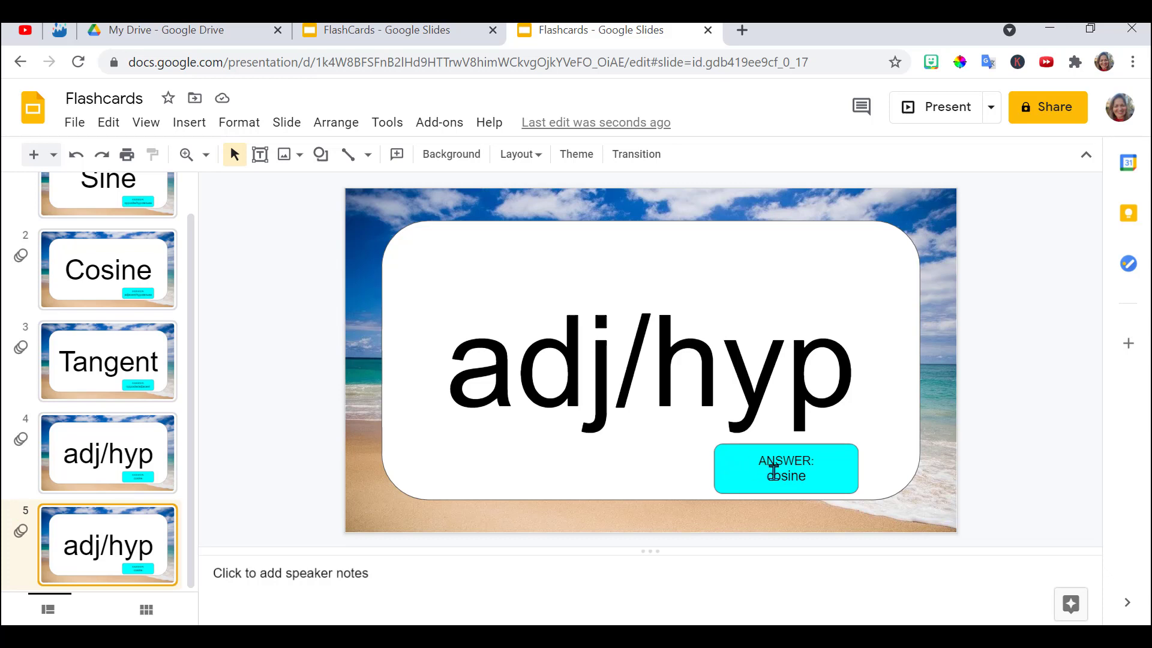
pyautogui.click(785, 469)
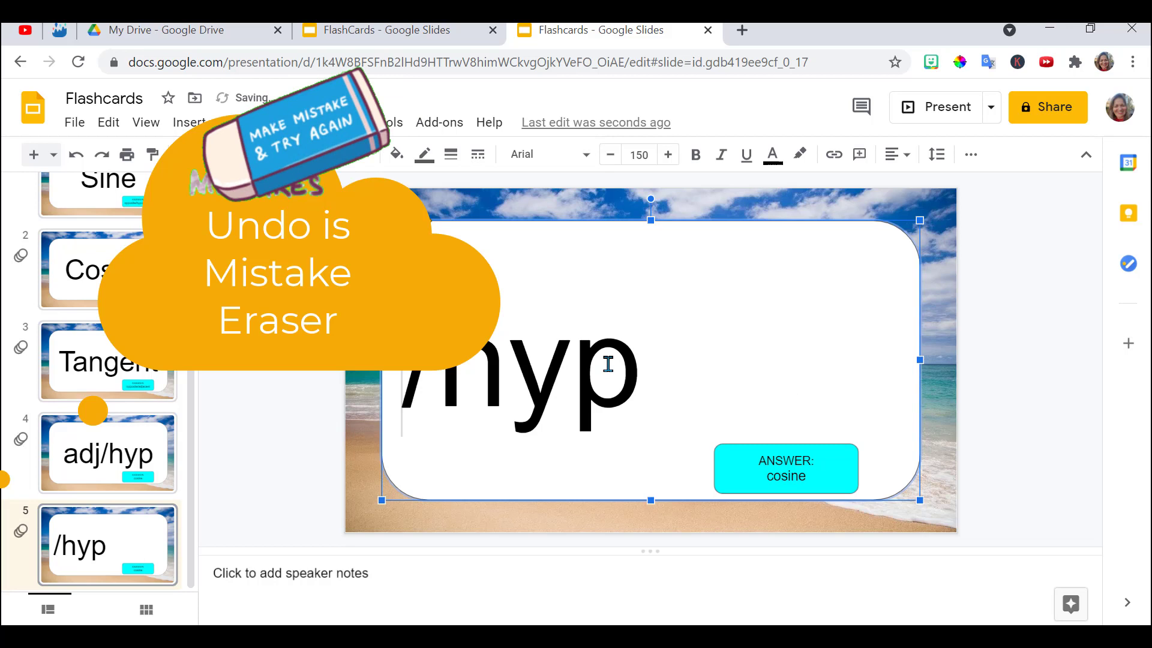
pyautogui.moveTo(75, 155)
pyautogui.write('a')
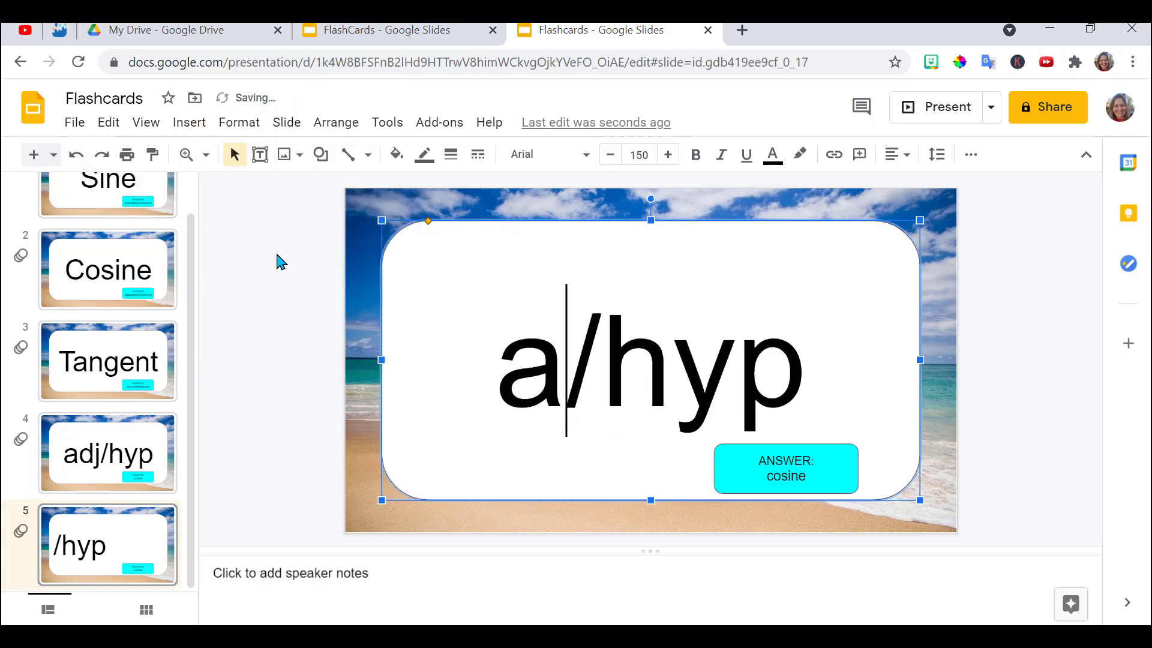
pyautogui.write('opp')
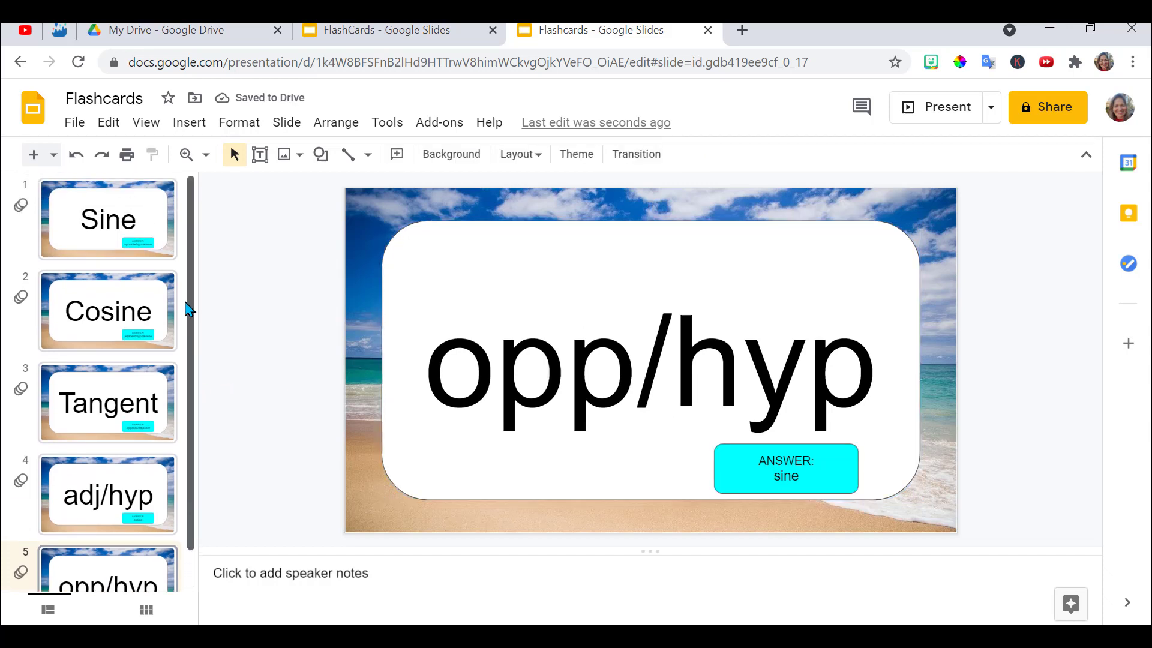
pyautogui.scroll(-3)
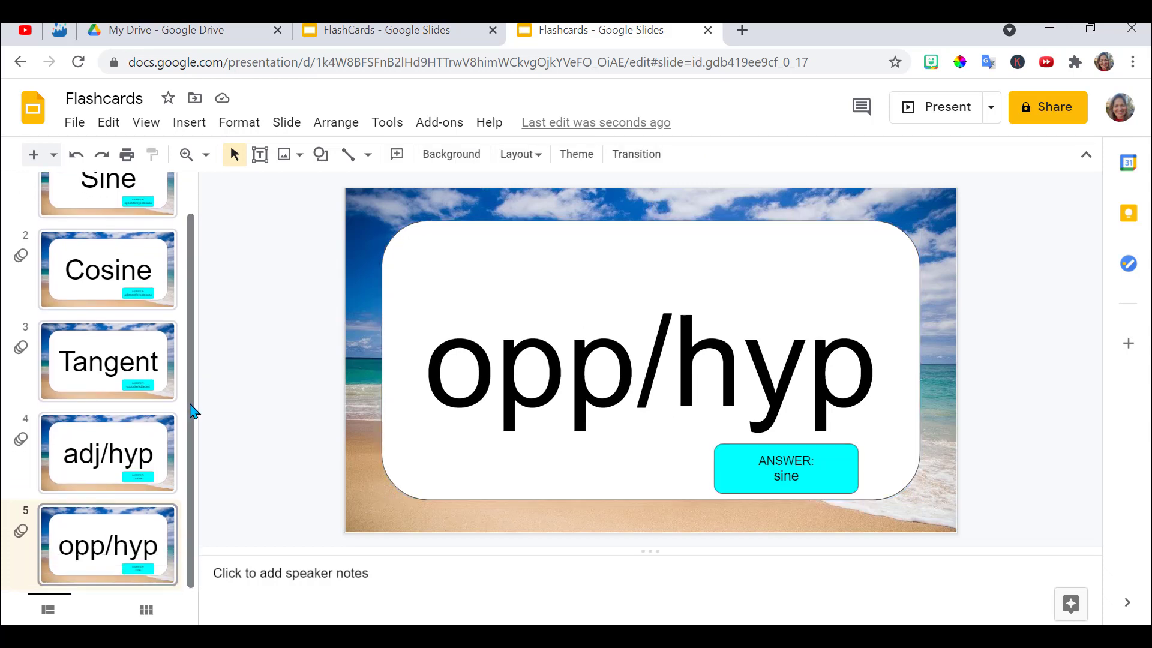
pyautogui.moveTo(751, 264)
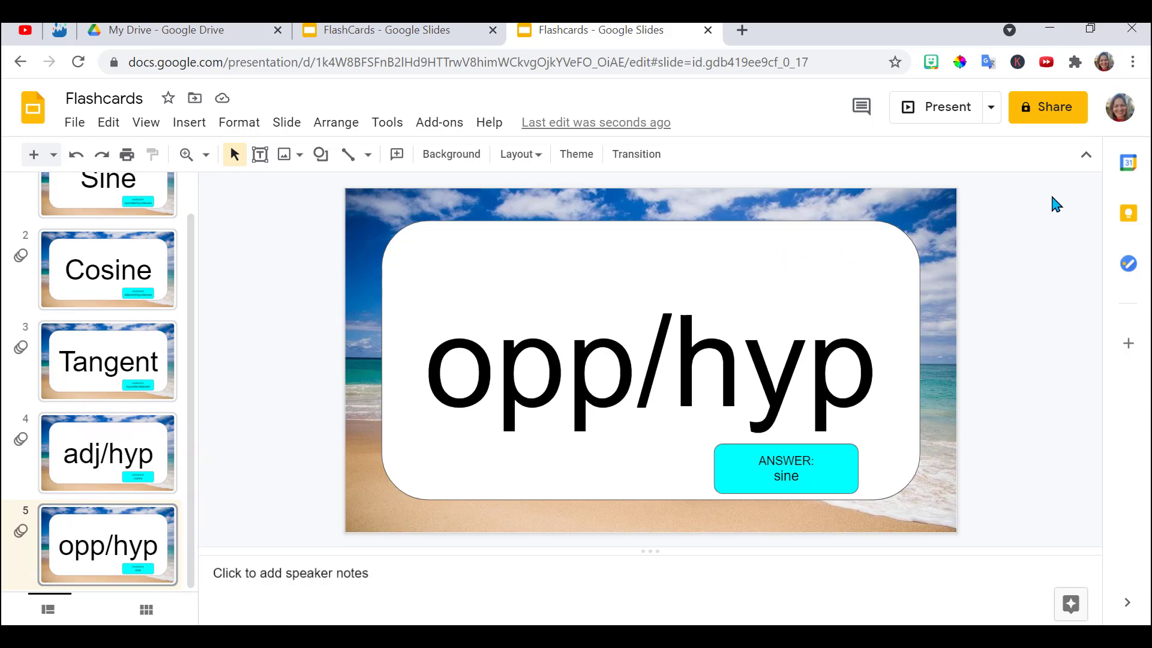
pyautogui.click(937, 107)
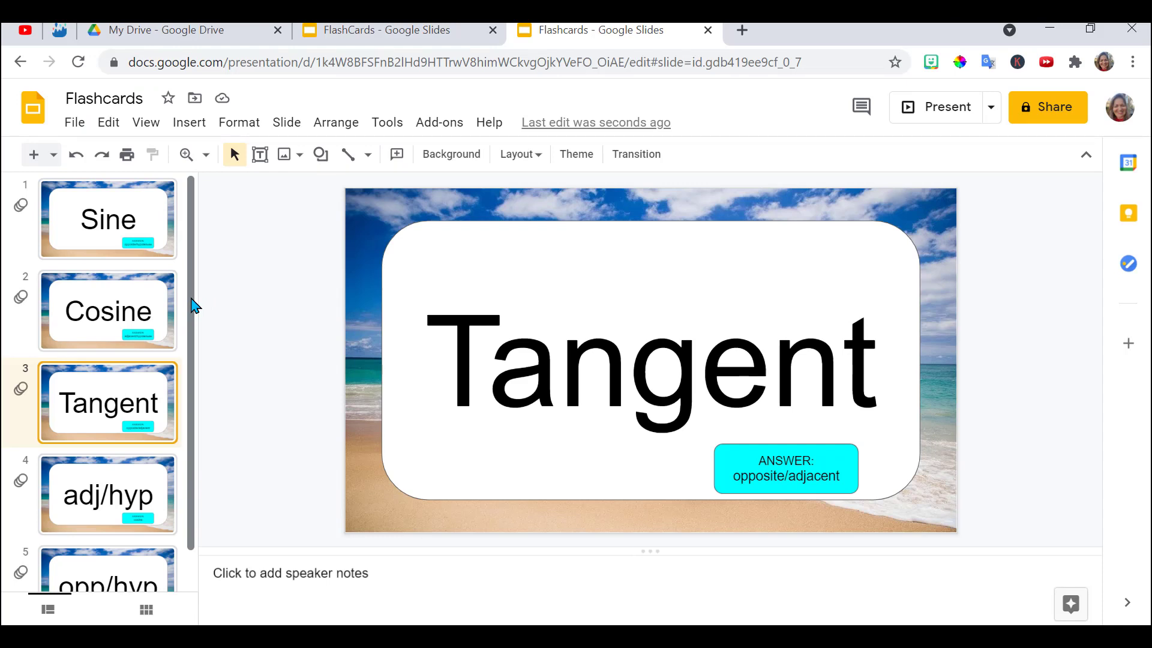
pyautogui.moveTo(192, 260)
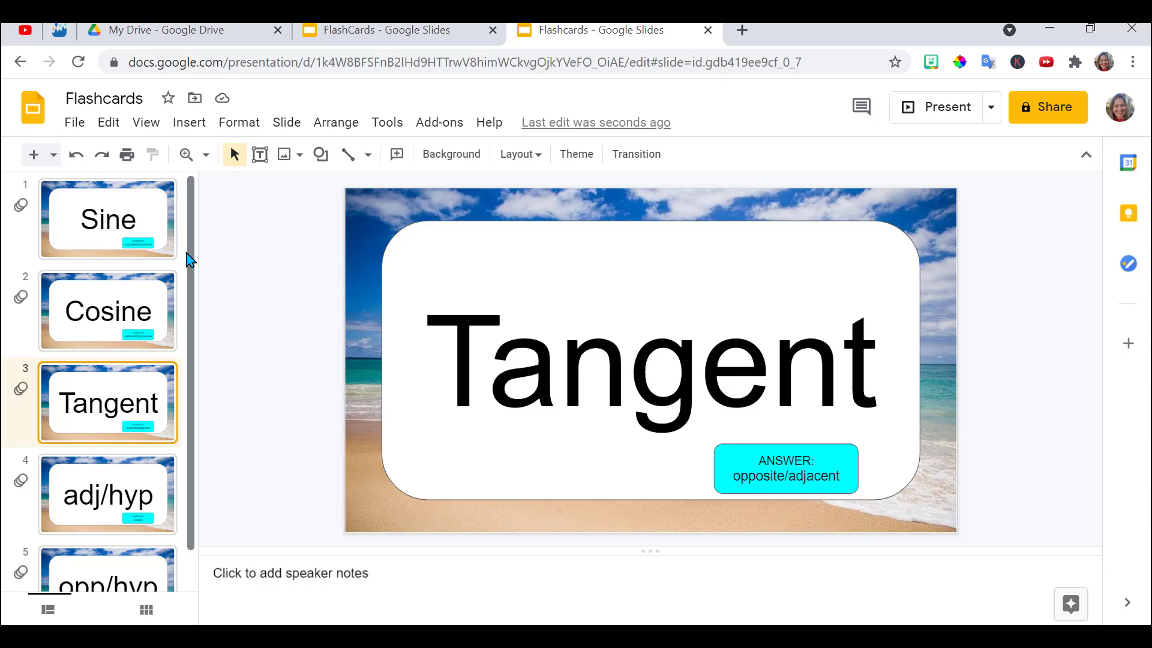
# Search the Workspace Marketplace for 'slides randomizer', which shows as installed.
pyautogui.click(439, 122)
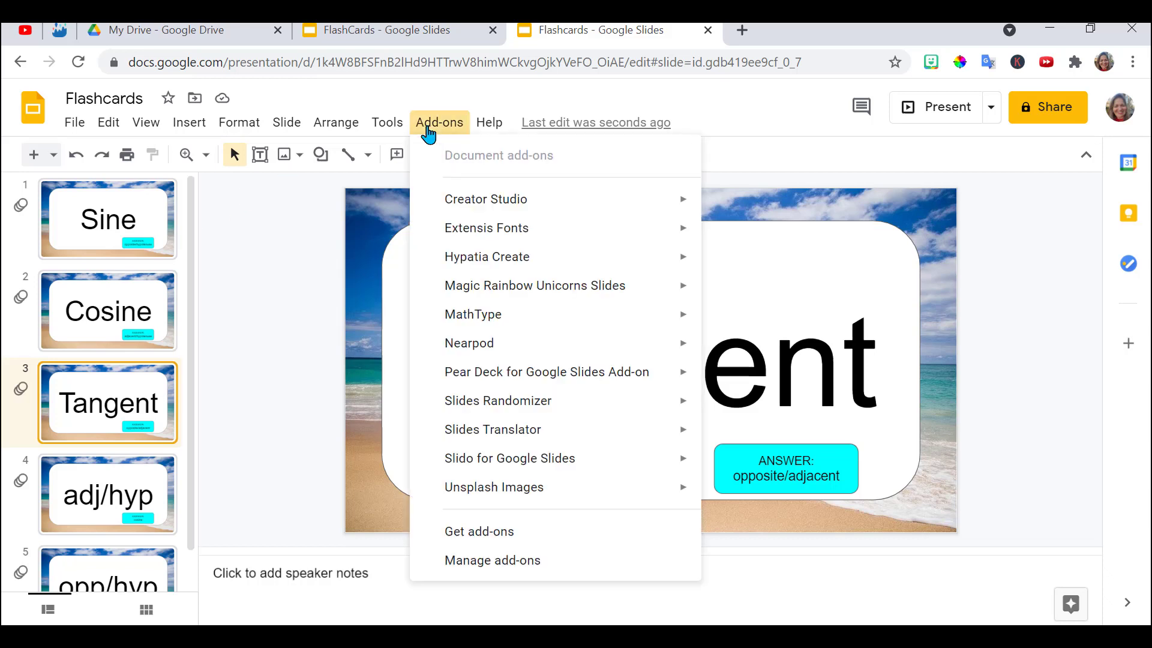
pyautogui.moveTo(478, 531)
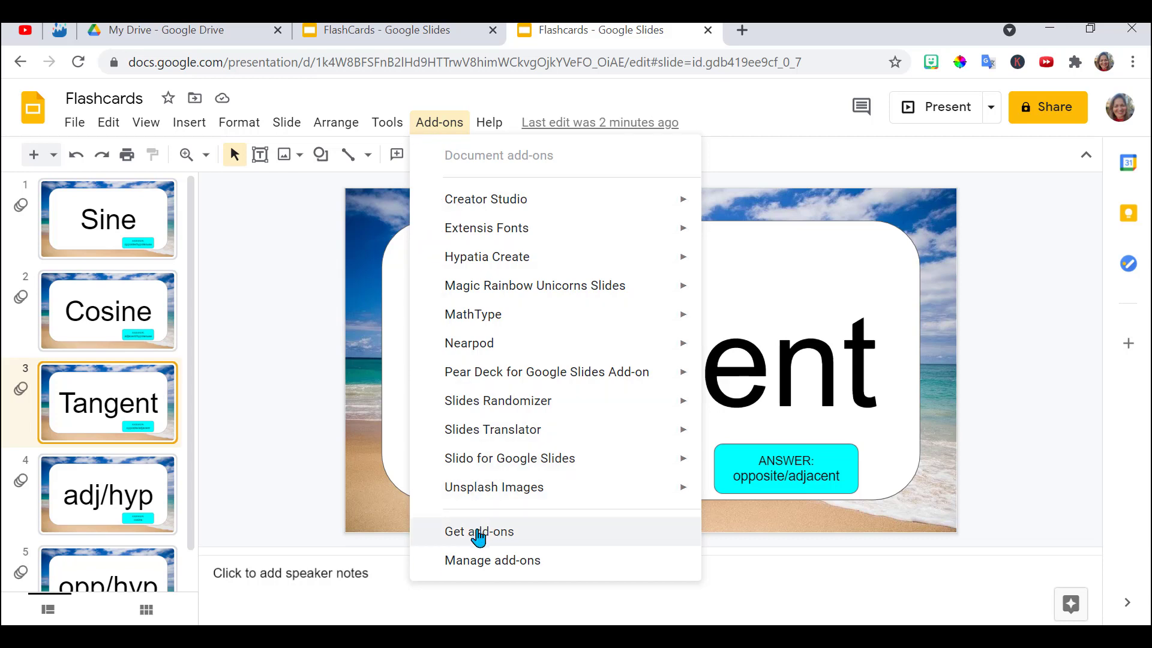
pyautogui.moveTo(479, 394)
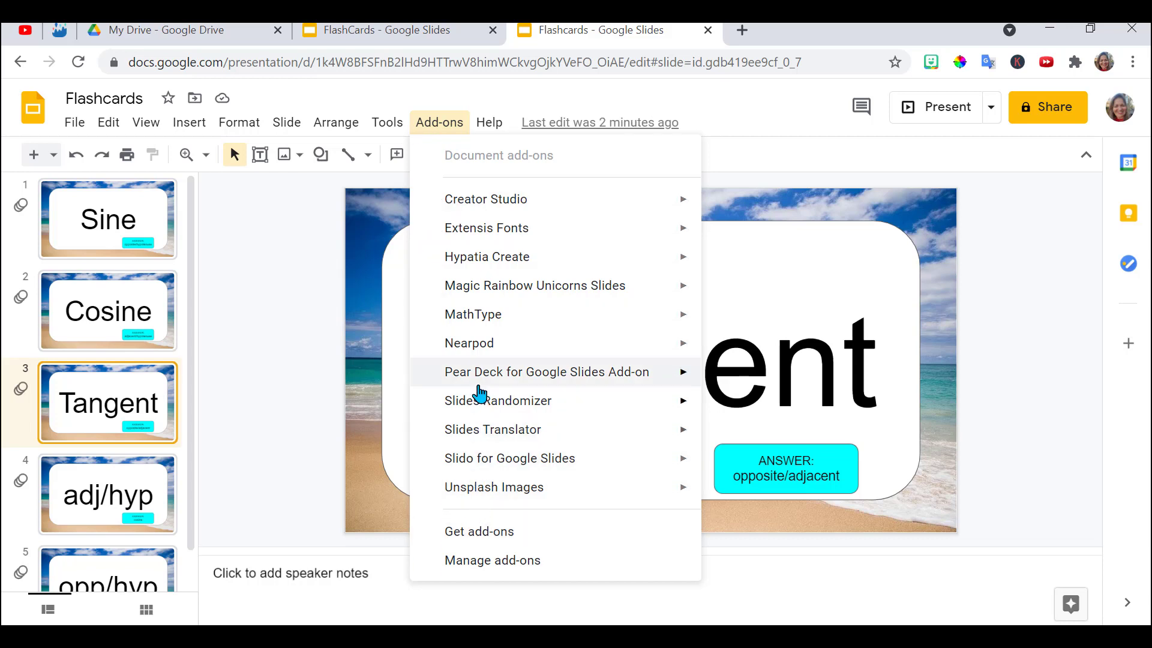
pyautogui.moveTo(500, 401)
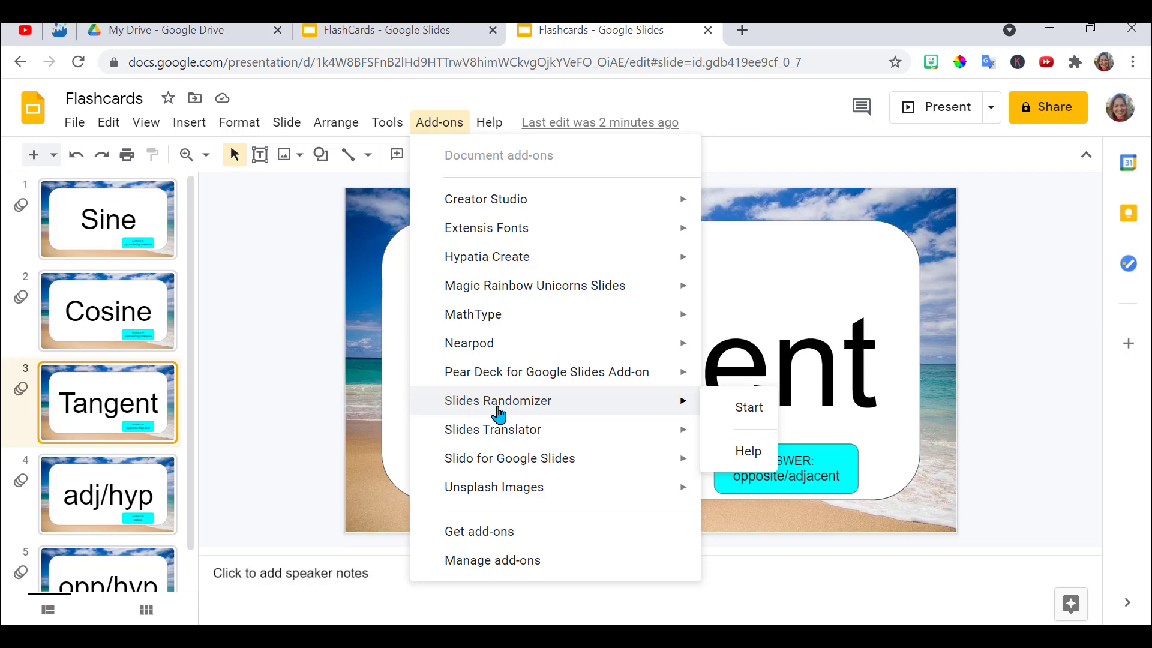
pyautogui.moveTo(488, 531)
pyautogui.write('slid')
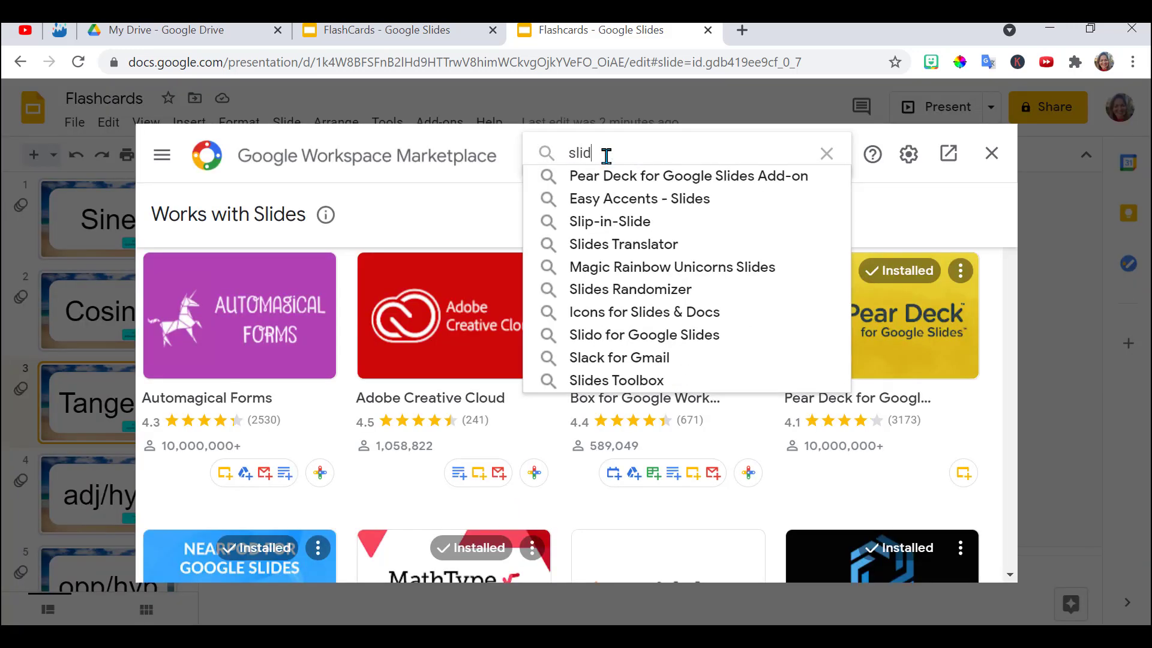
pyautogui.click(630, 289)
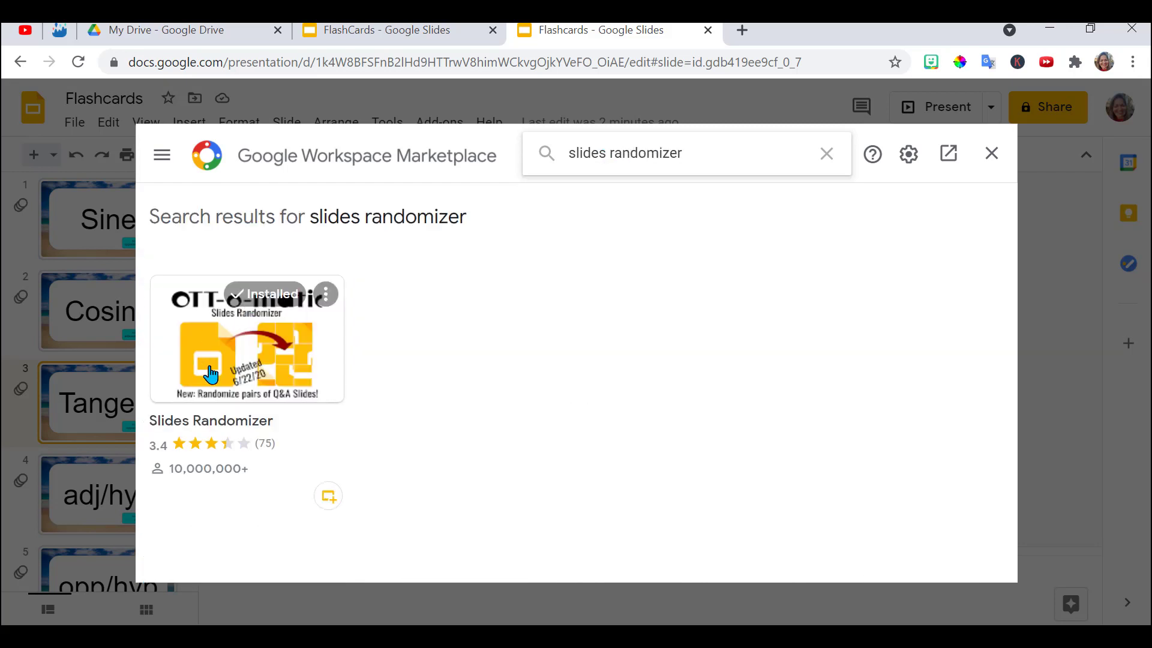
pyautogui.moveTo(243, 374)
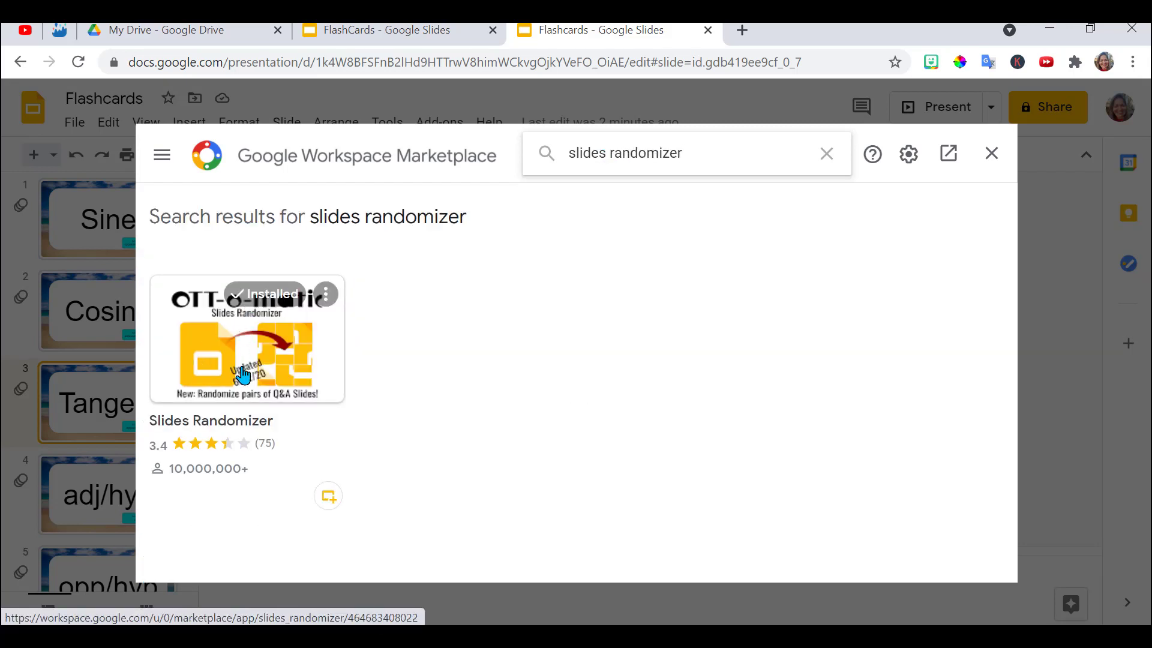
pyautogui.moveTo(504, 358)
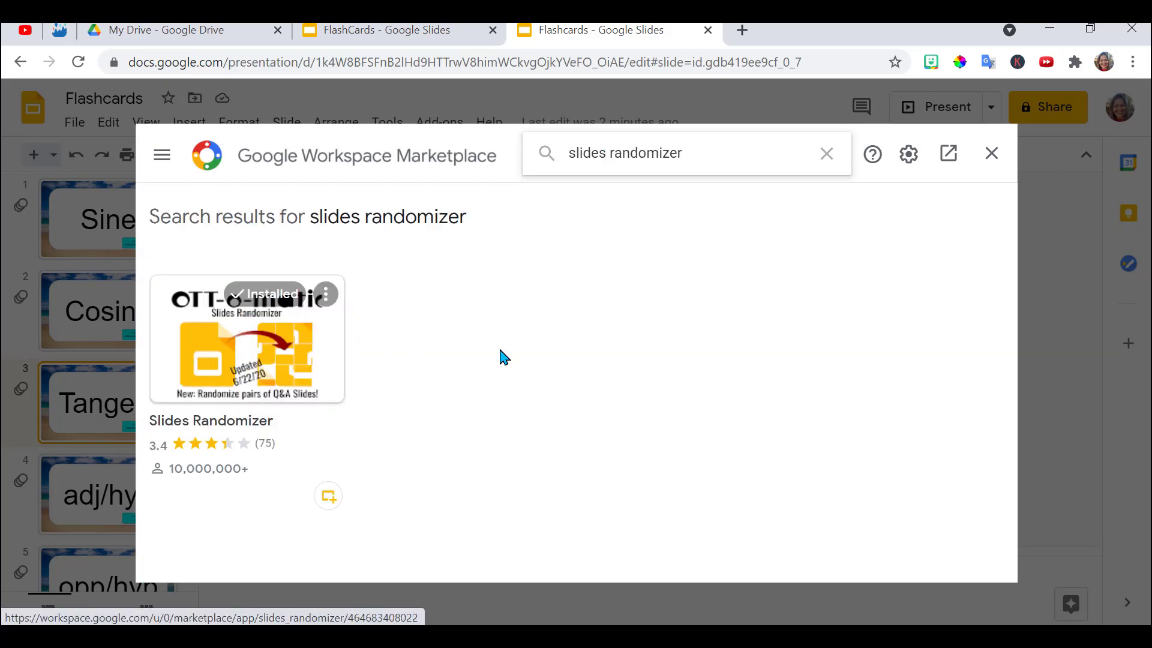
# Close the Marketplace and bring up the Add-ons > Slides Randomizer options.
pyautogui.click(991, 153)
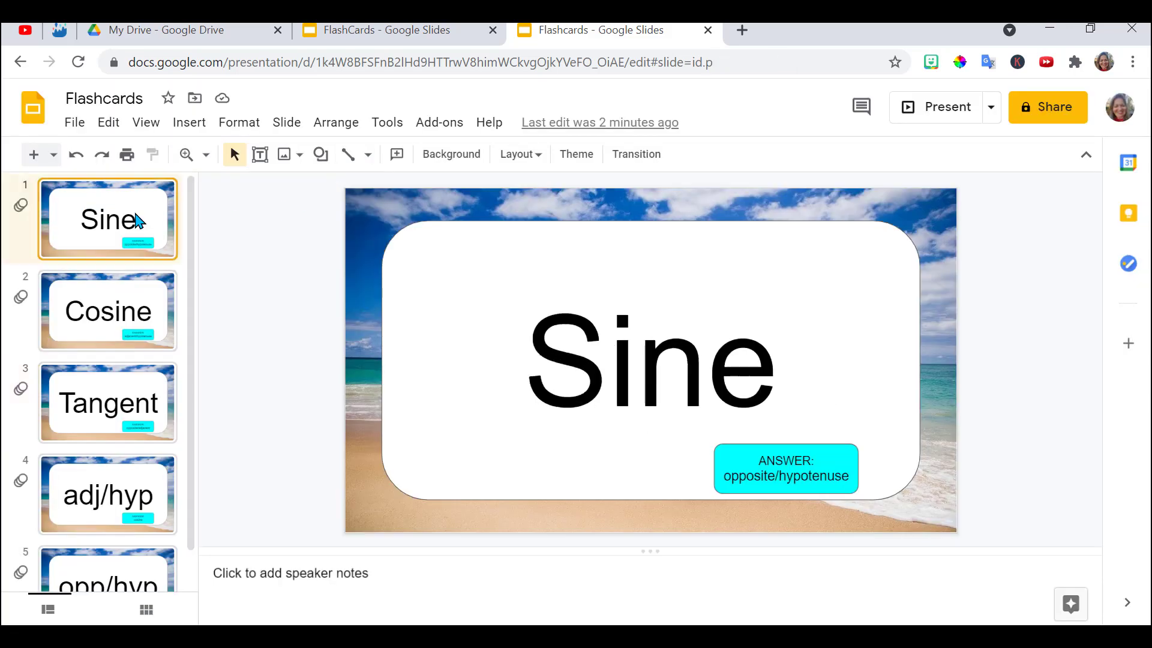
pyautogui.moveTo(113, 522)
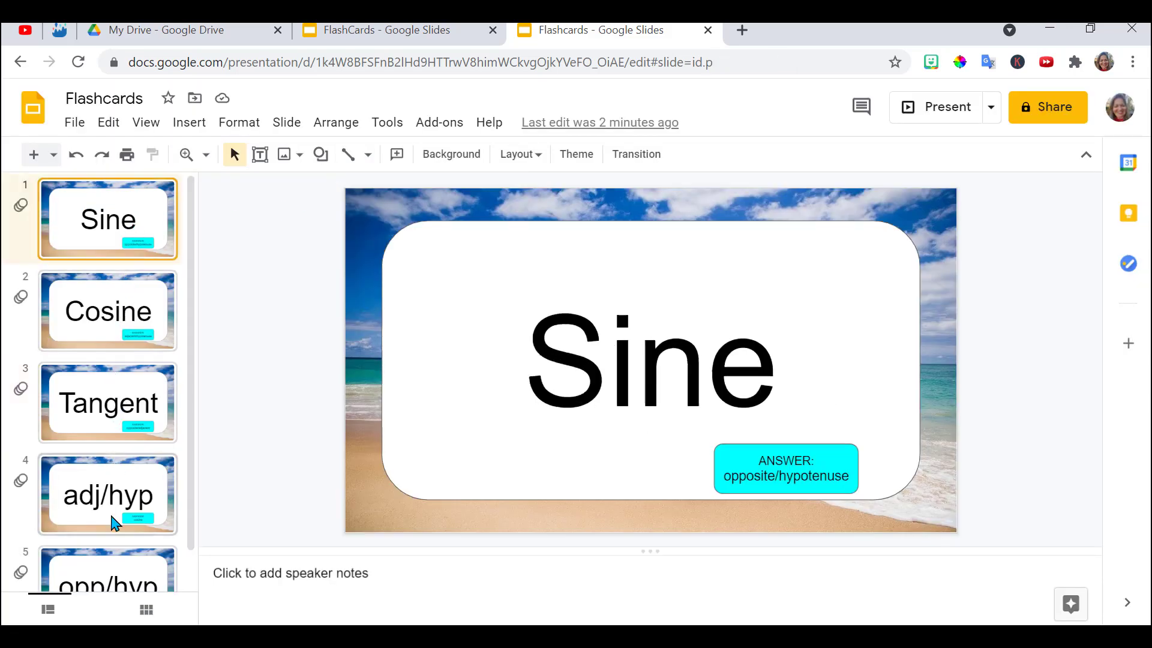
pyautogui.click(439, 123)
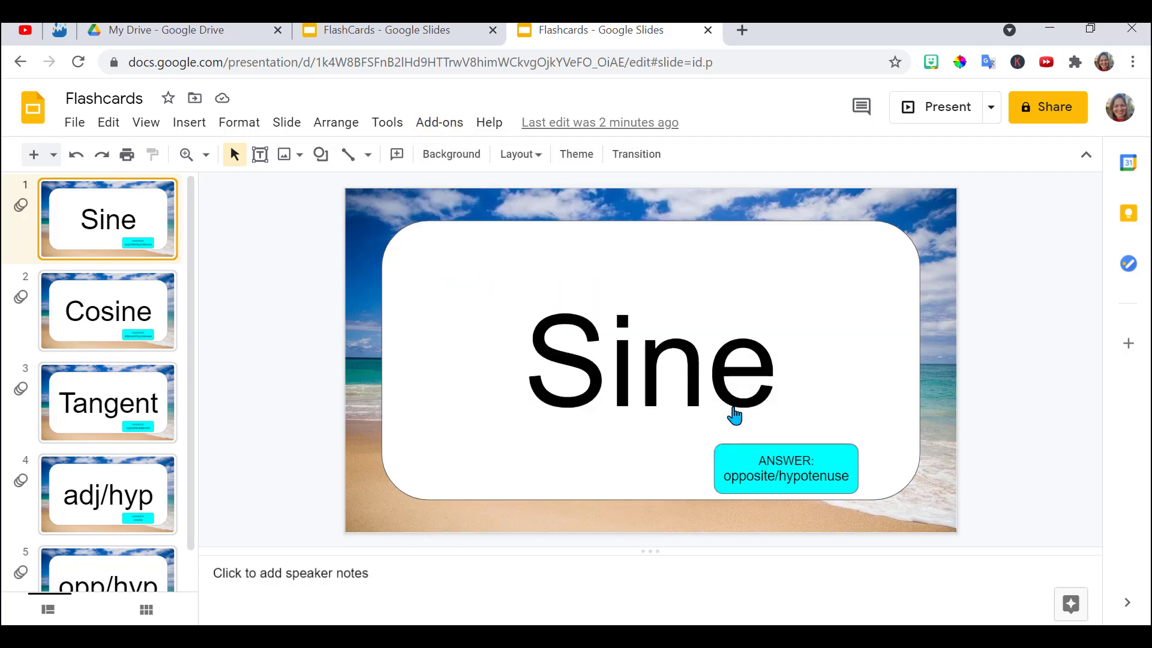
pyautogui.moveTo(360, 143)
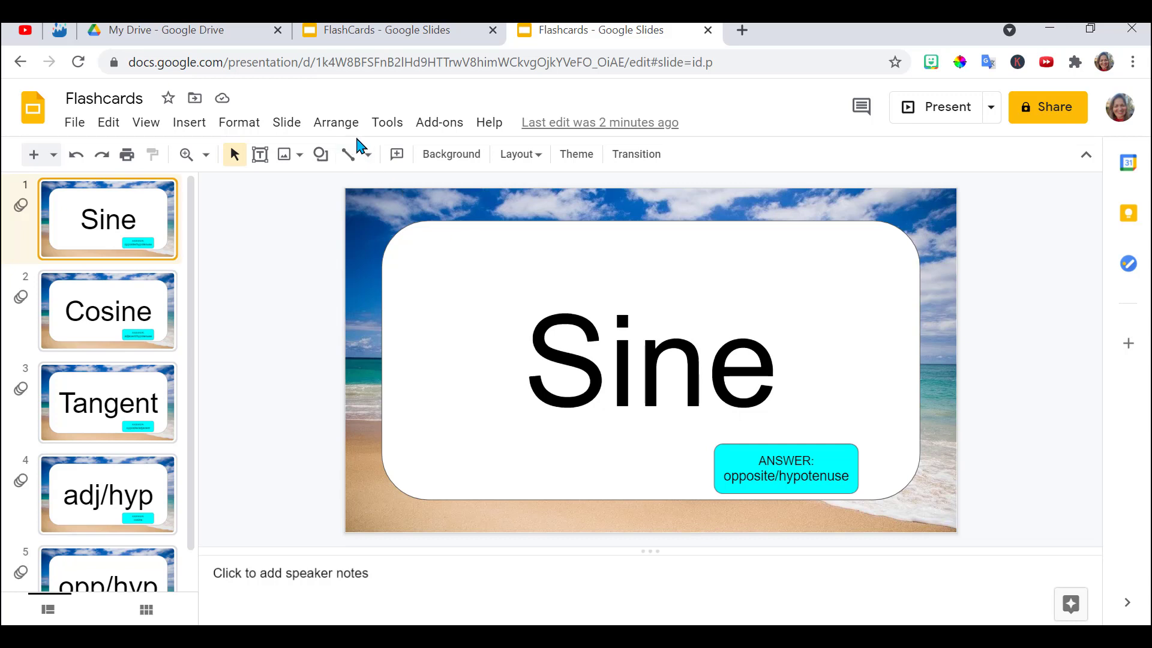
pyautogui.click(439, 122)
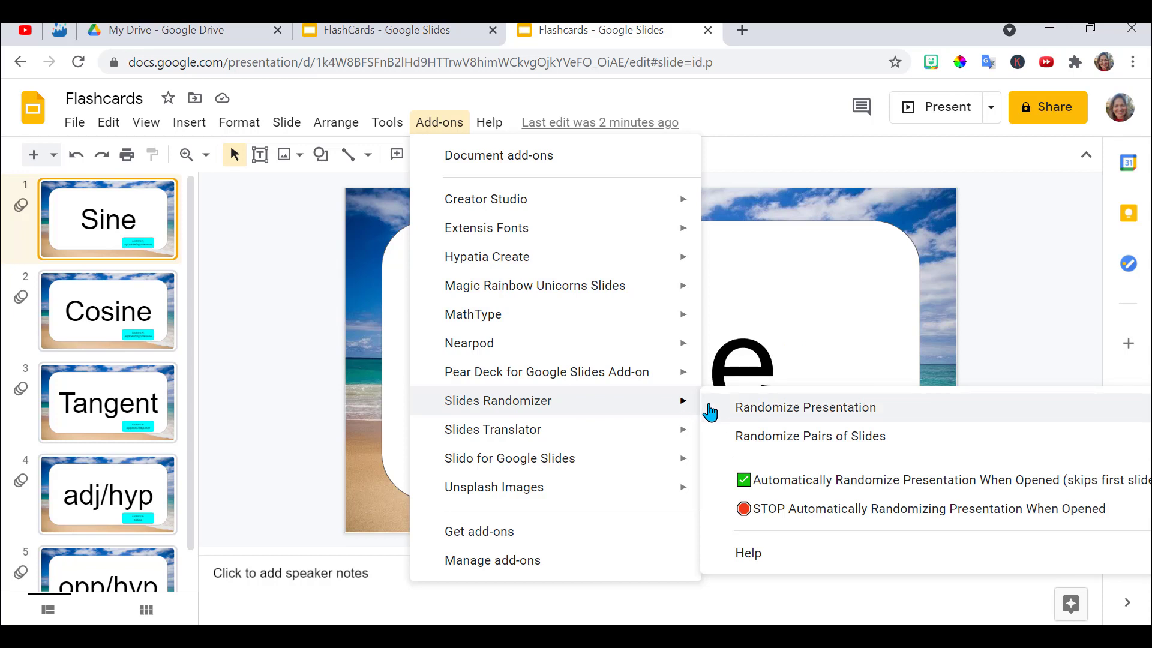
pyautogui.moveTo(715, 446)
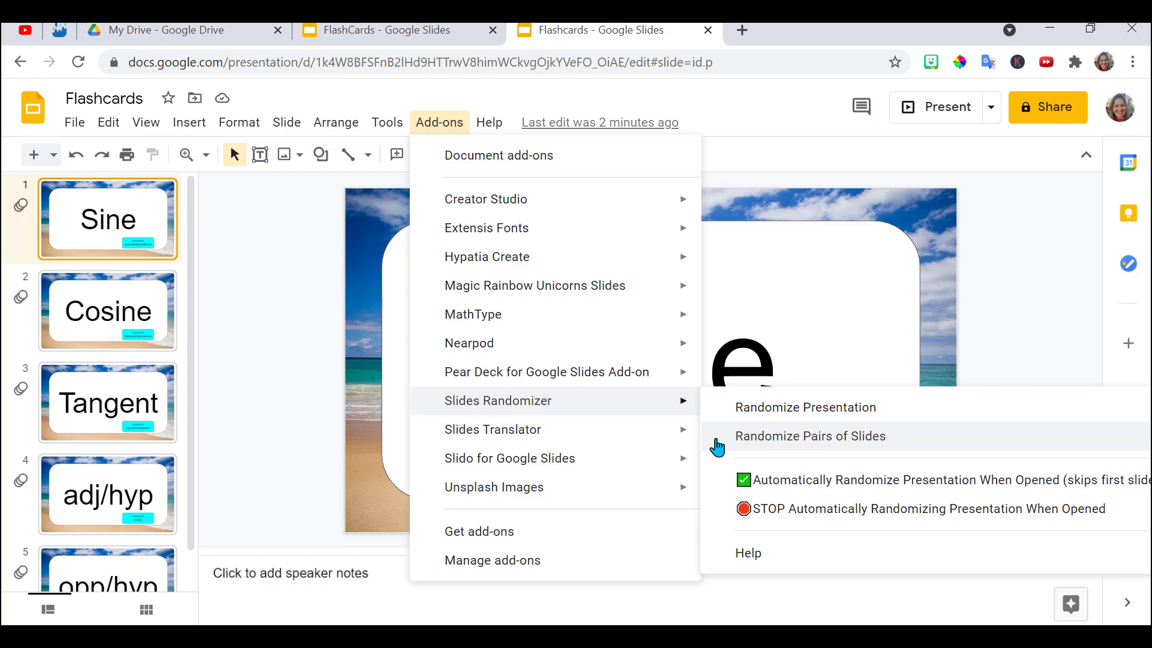
pyautogui.moveTo(744, 486)
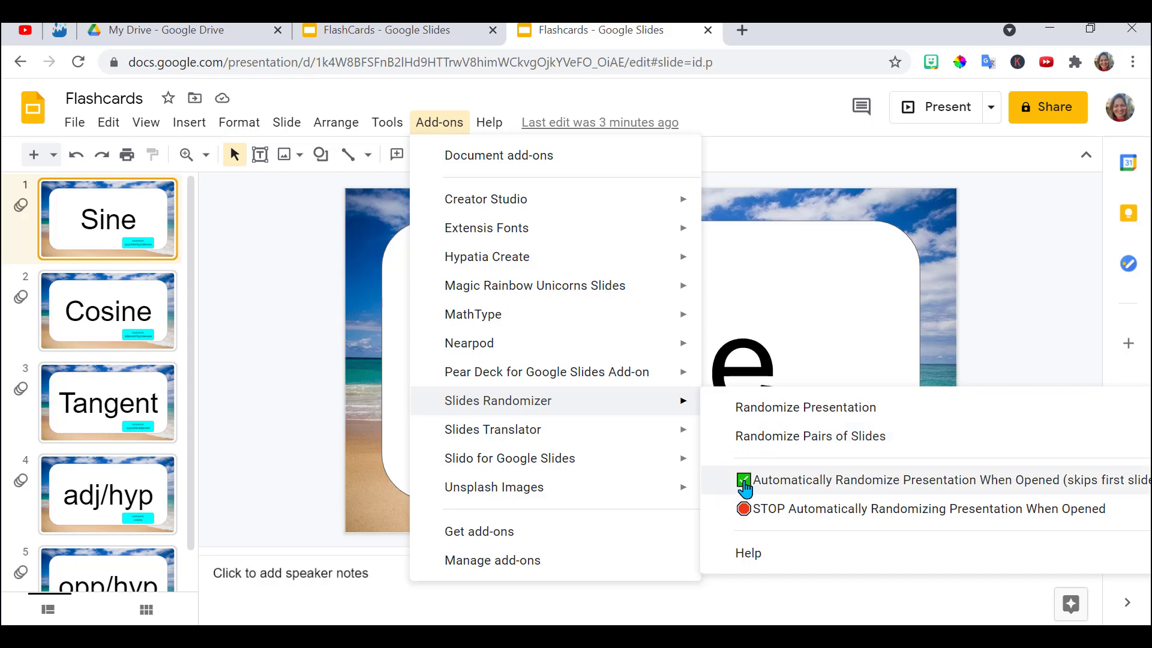
# Enable Automatically Randomize Presentation When Opened, confirm, then briefly present and exit to verify.
pyautogui.click(744, 480)
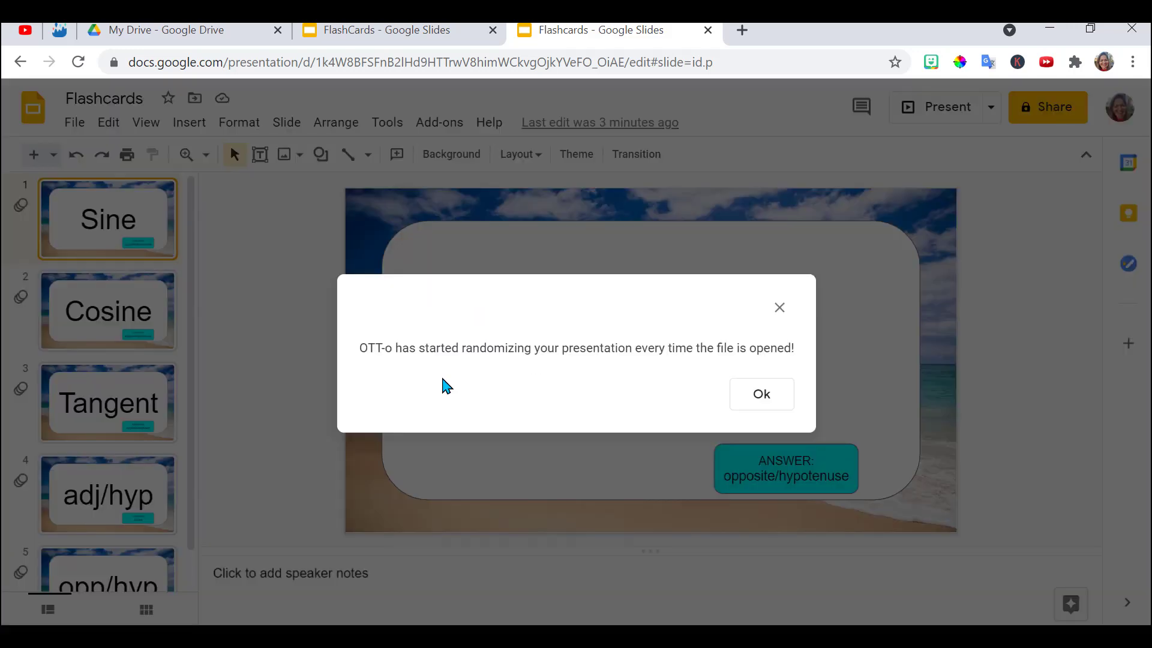
pyautogui.moveTo(695, 408)
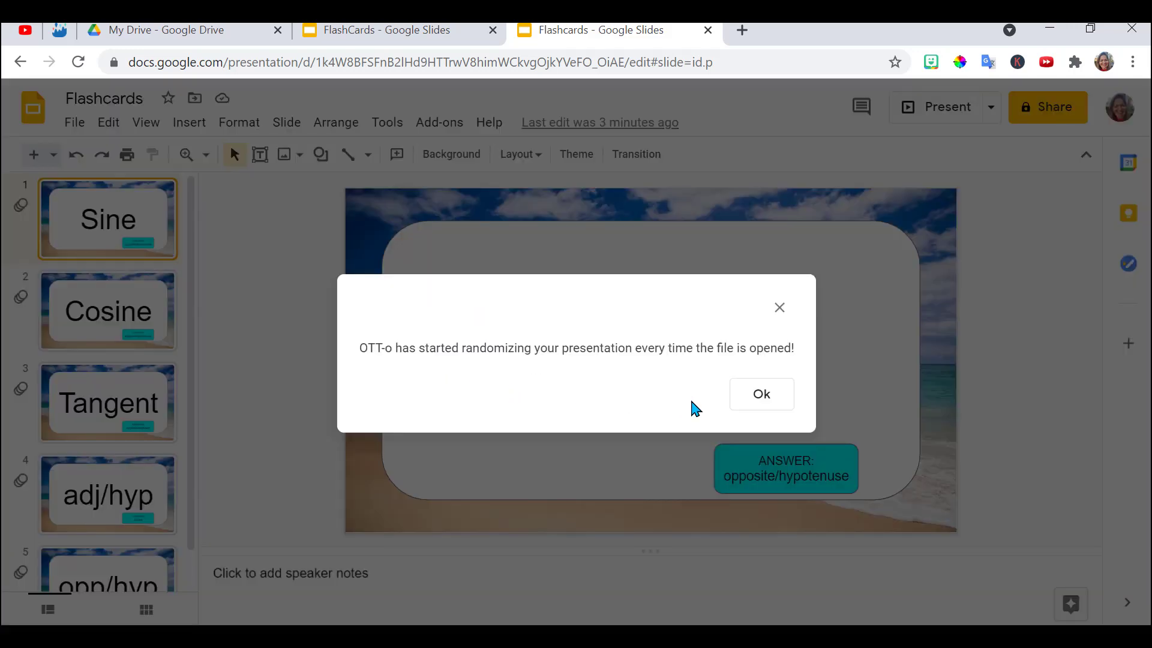
pyautogui.click(760, 393)
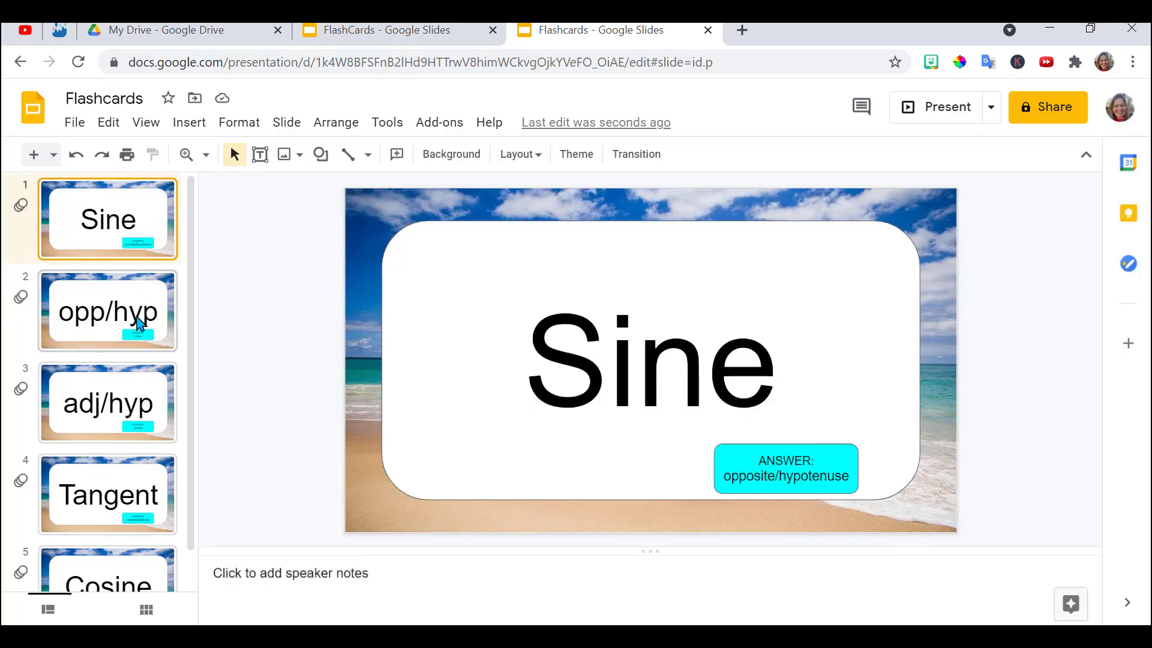
pyautogui.moveTo(882, 168)
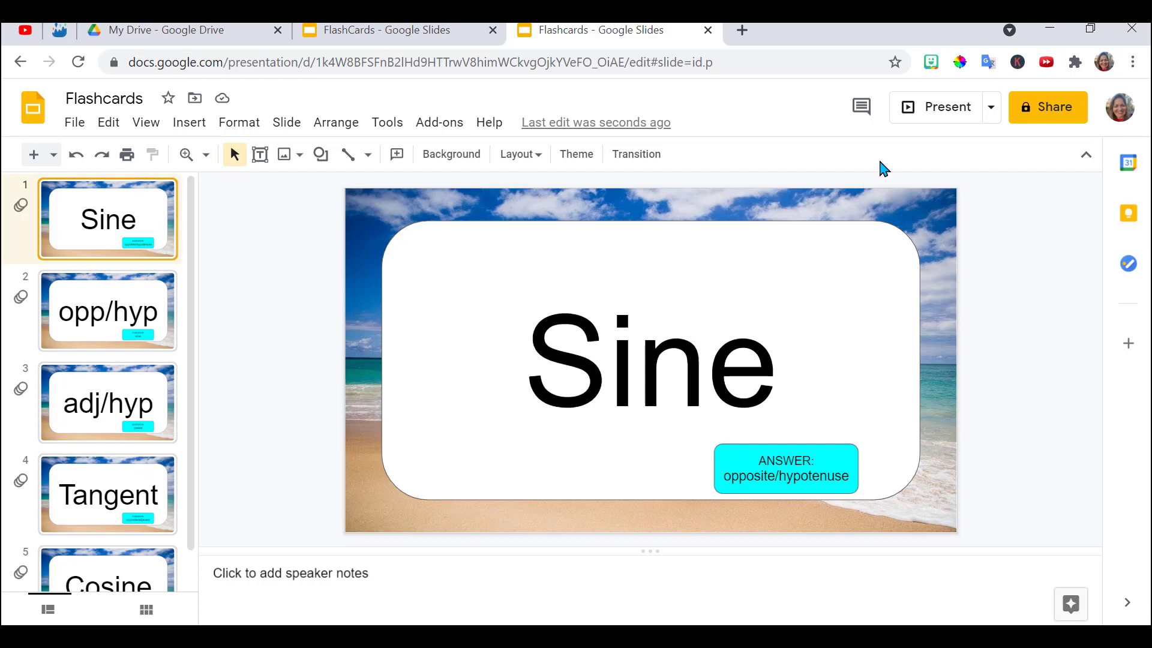
pyautogui.click(939, 107)
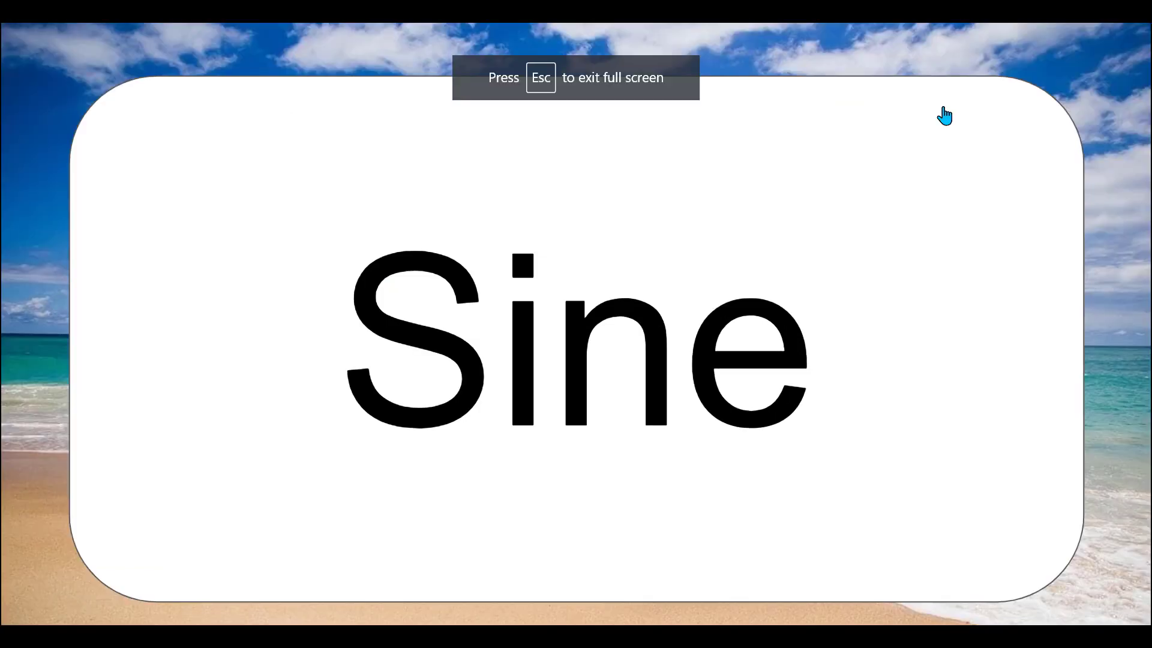
pyautogui.press('Escape')
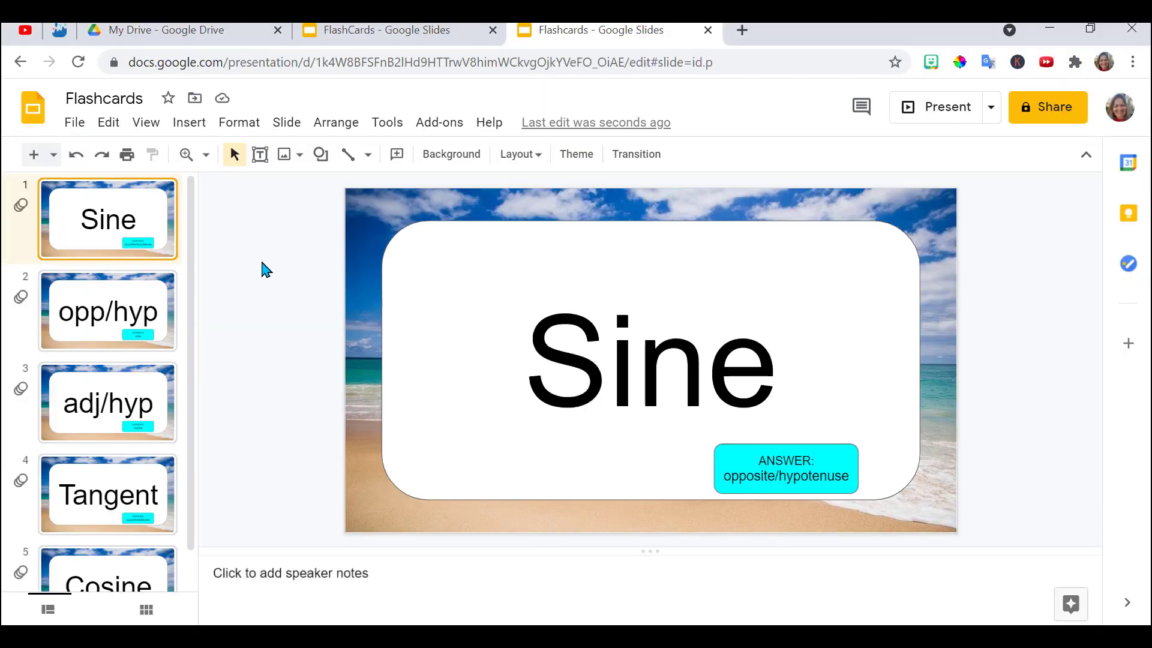